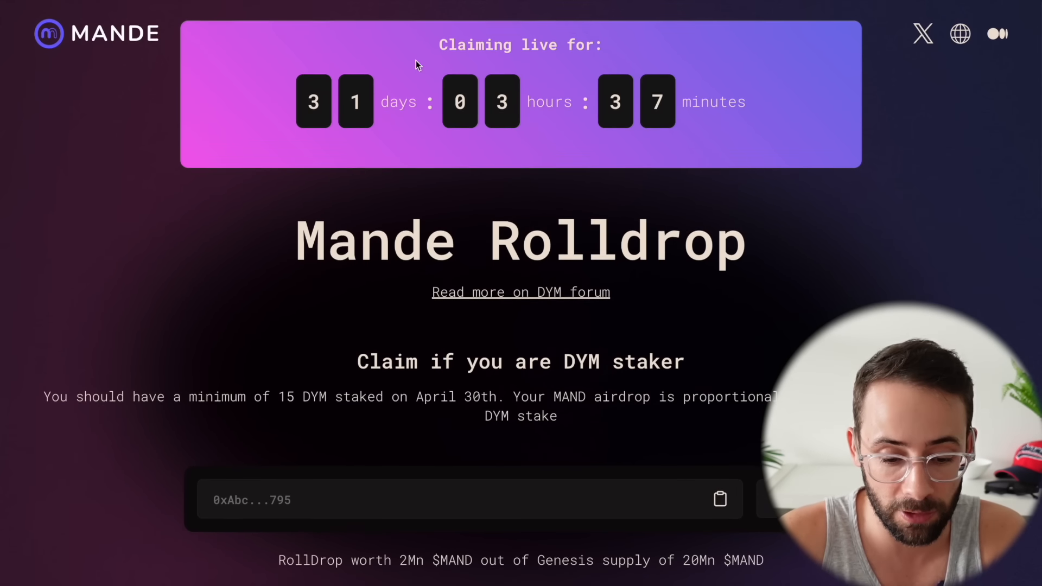
Scroll through the Mande Rolldrop page to read the Congrats panel showing at least 8.97 MAND
scroll("down", 3)
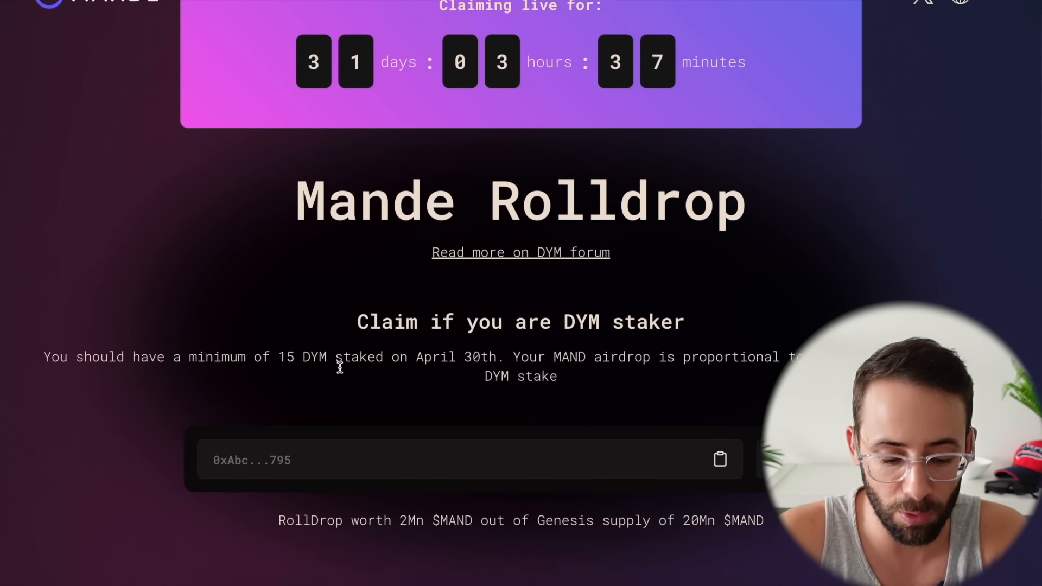
scroll("down", 3)
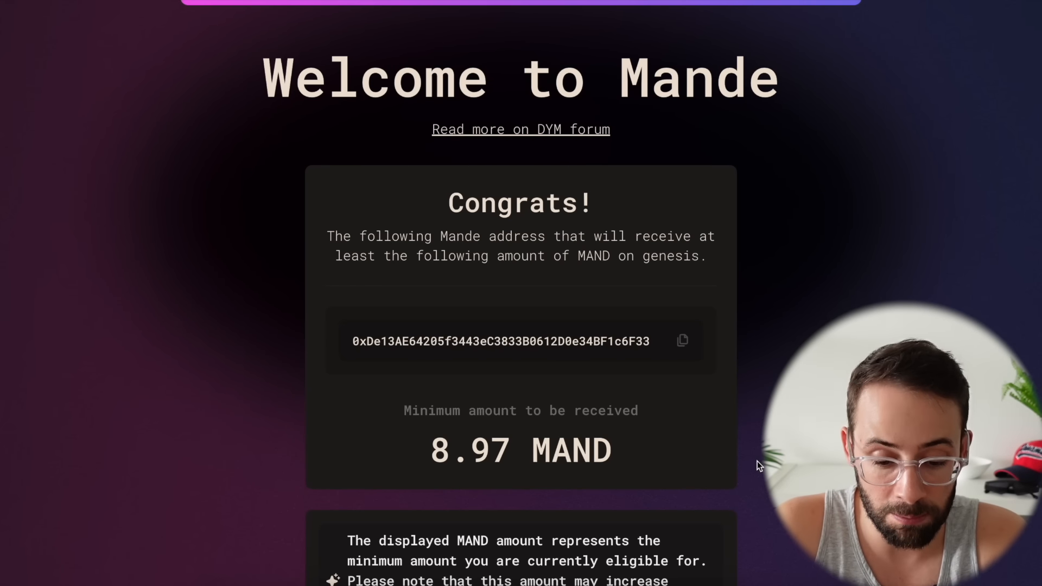
scroll("up", 3)
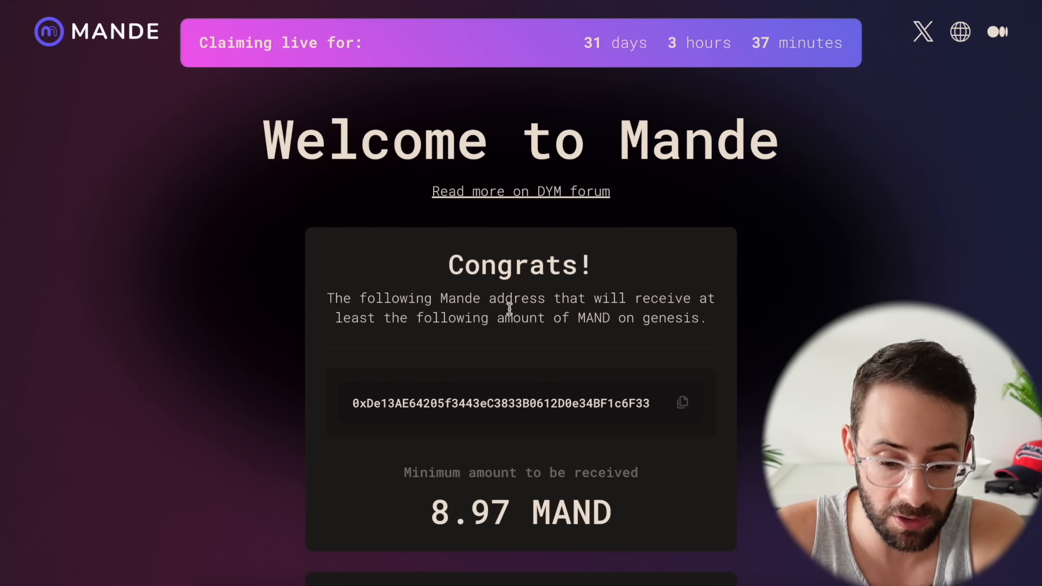
scroll("down", 3)
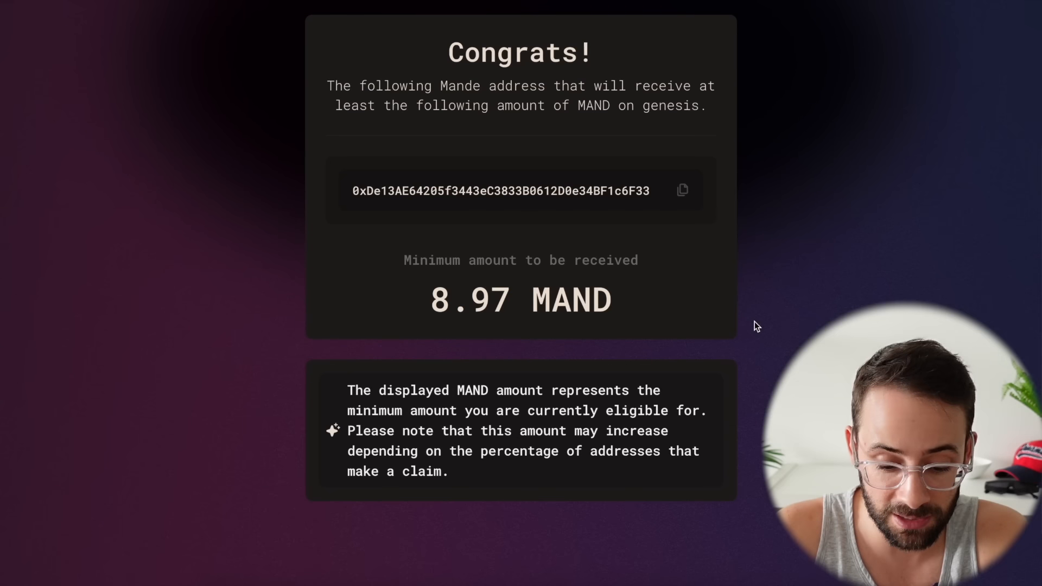
mouse_move(647, 414)
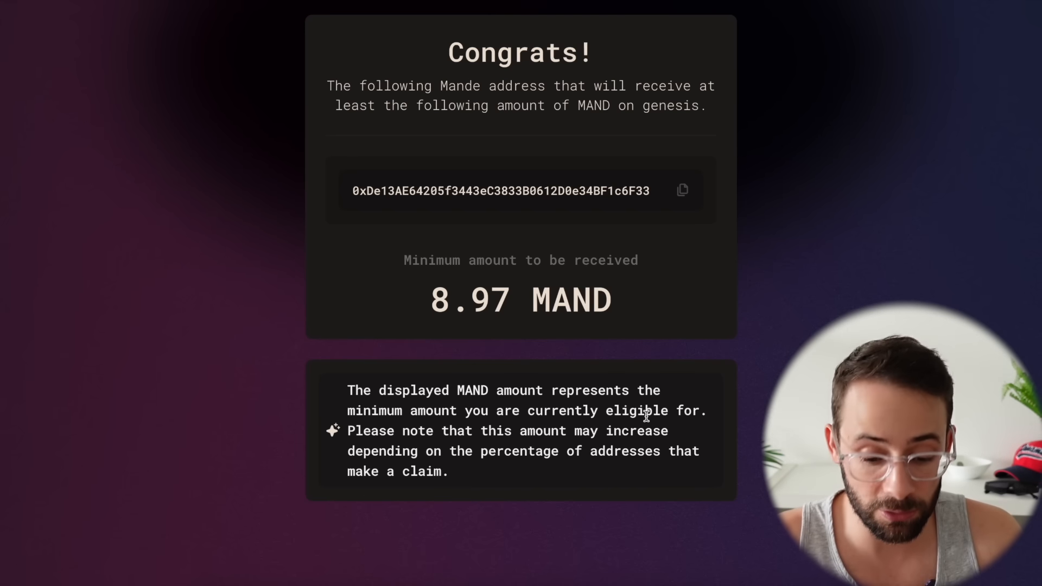
scroll("up", 3)
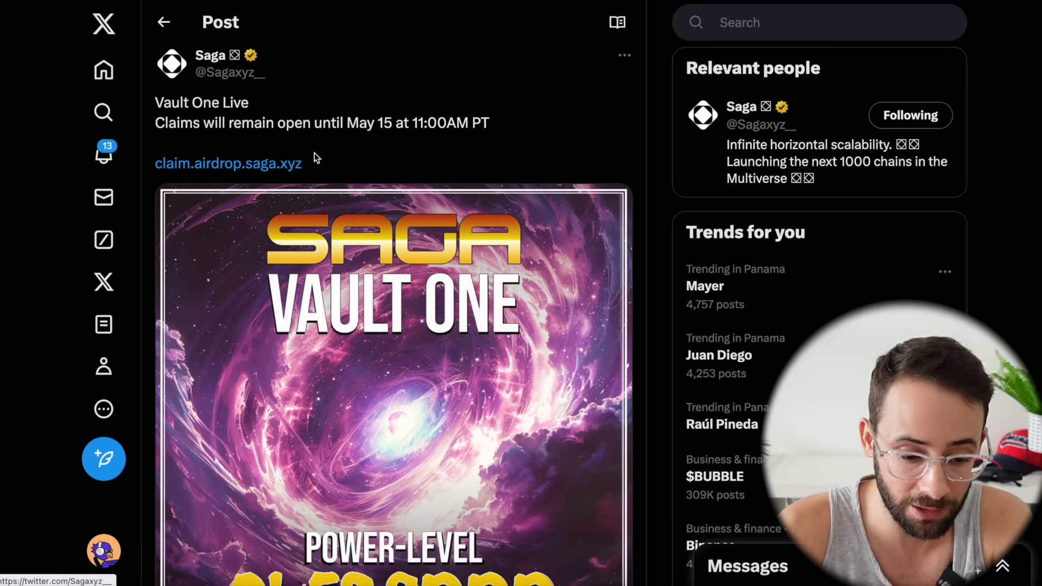
mouse_move(299, 162)
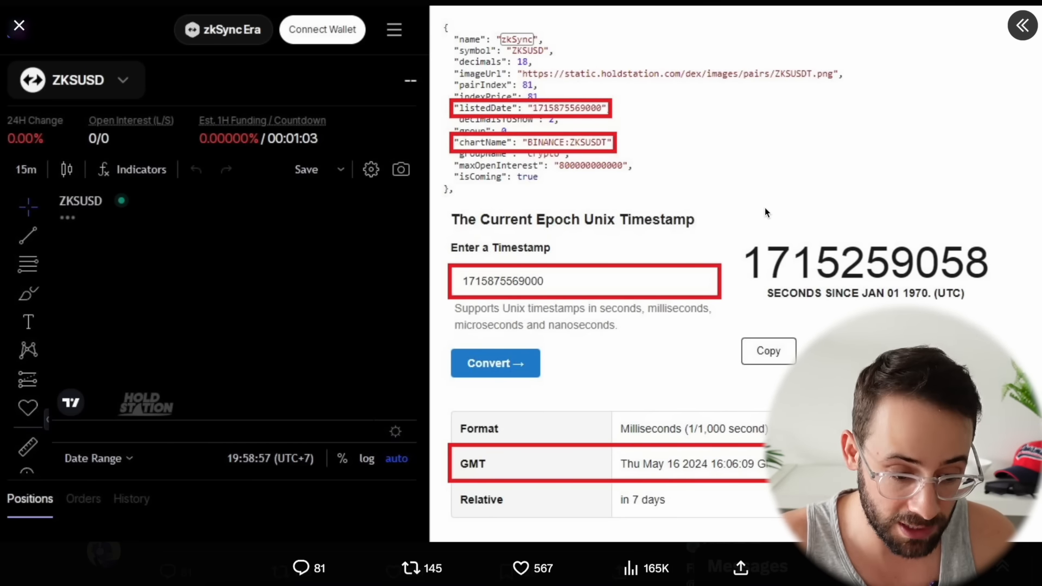
mouse_move(329, 138)
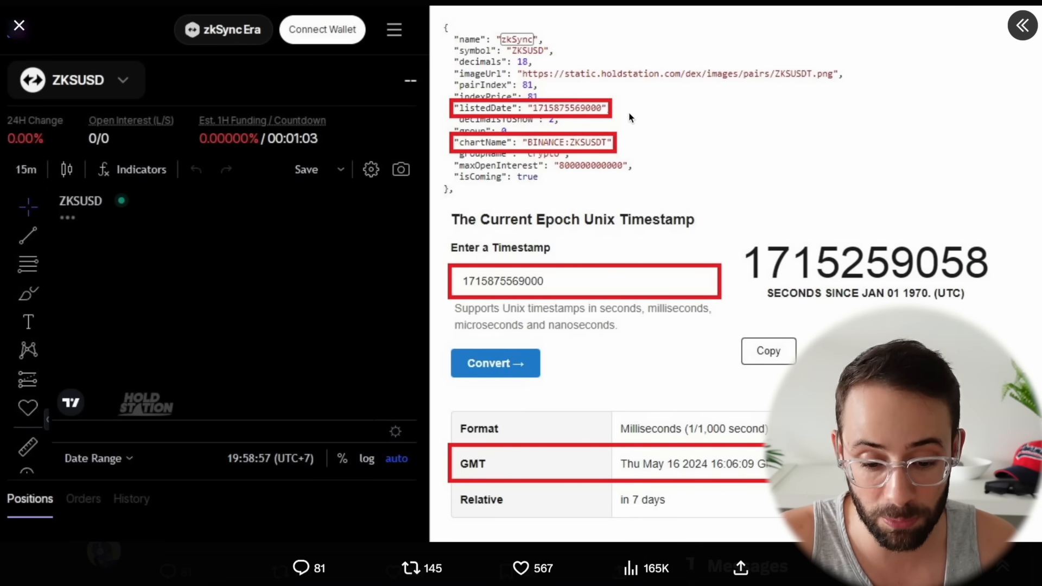
mouse_move(669, 143)
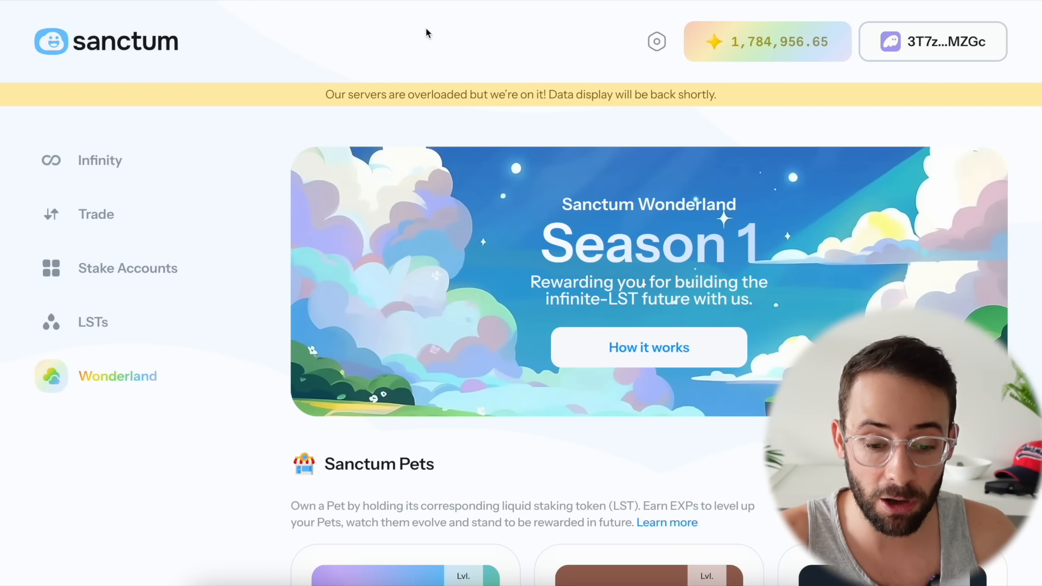
mouse_move(261, 211)
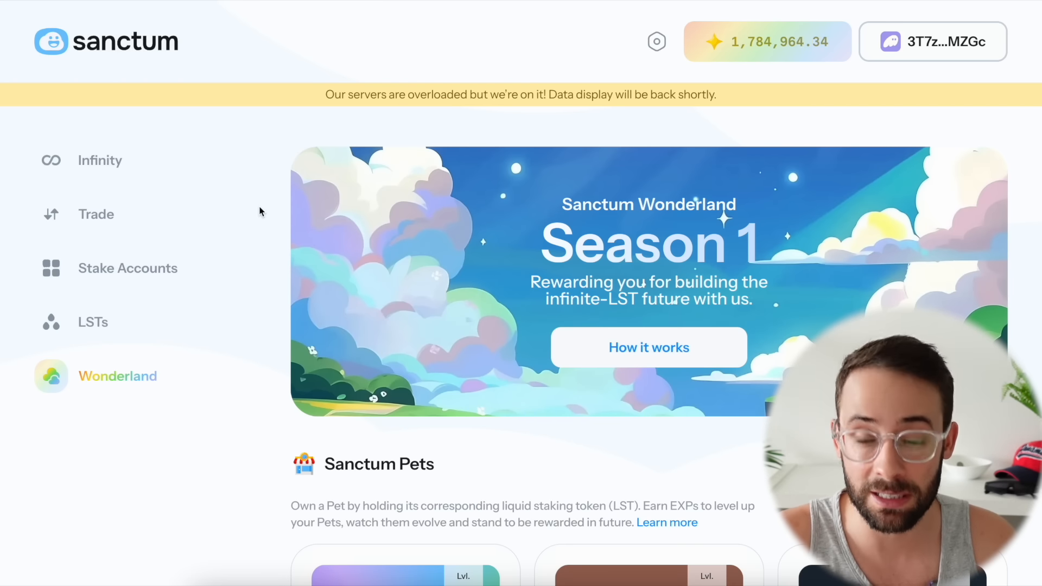
Scroll to the Sanctum Pets cards and return to the Wonderland pets page
scroll("down", 3)
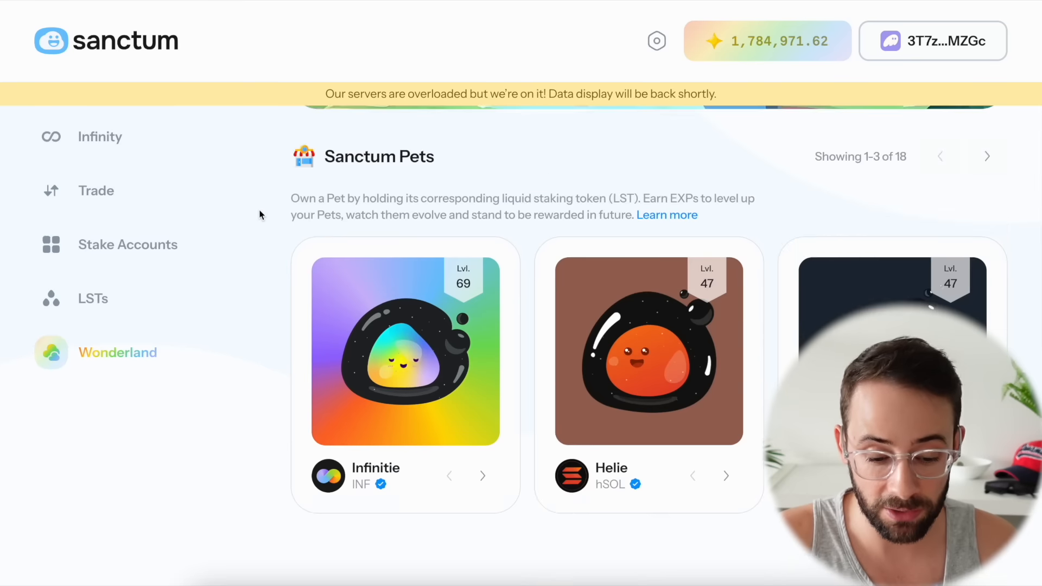
scroll("down", 3)
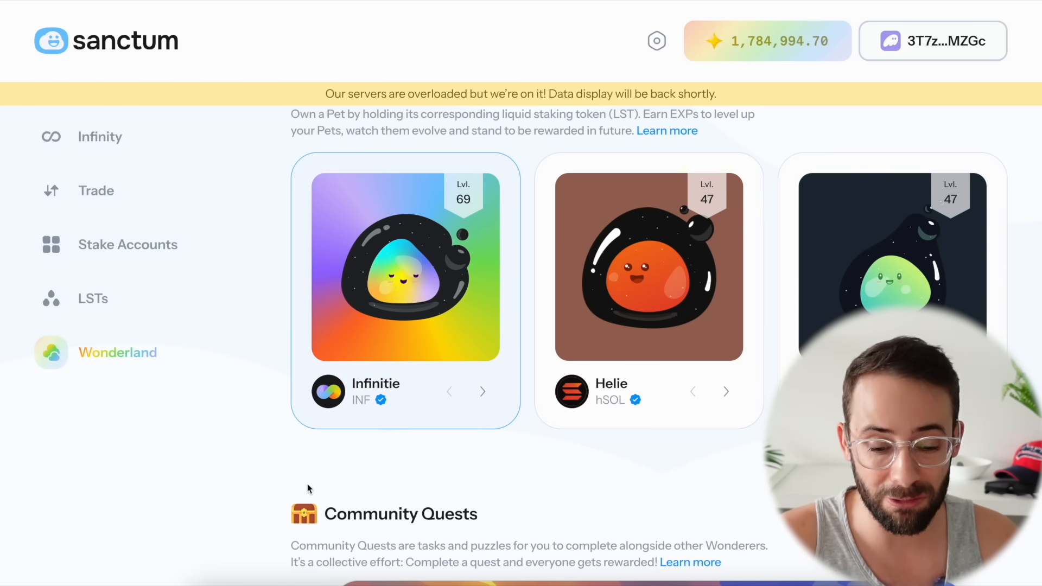
mouse_move(423, 398)
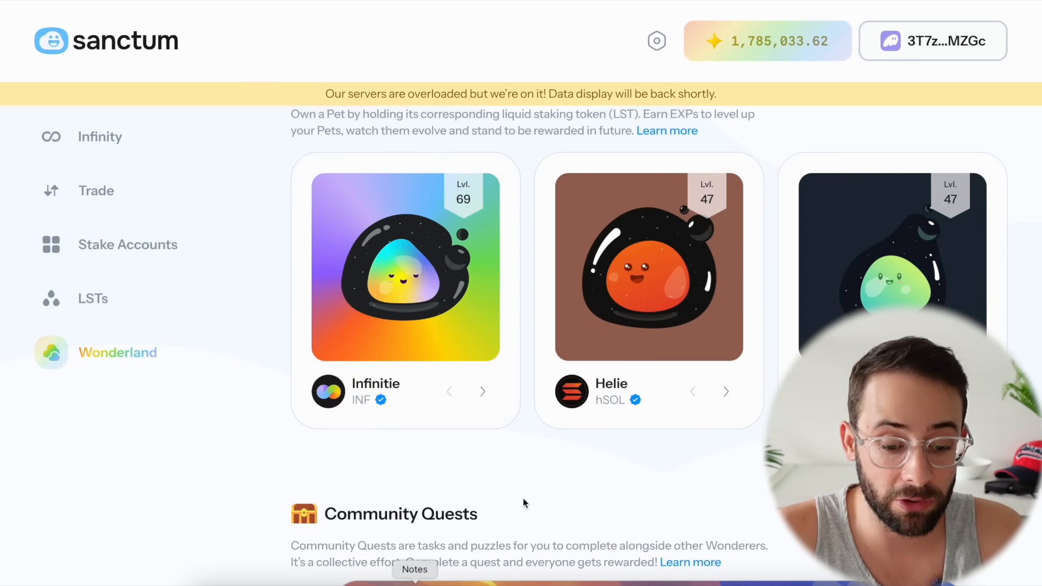
mouse_move(260, 371)
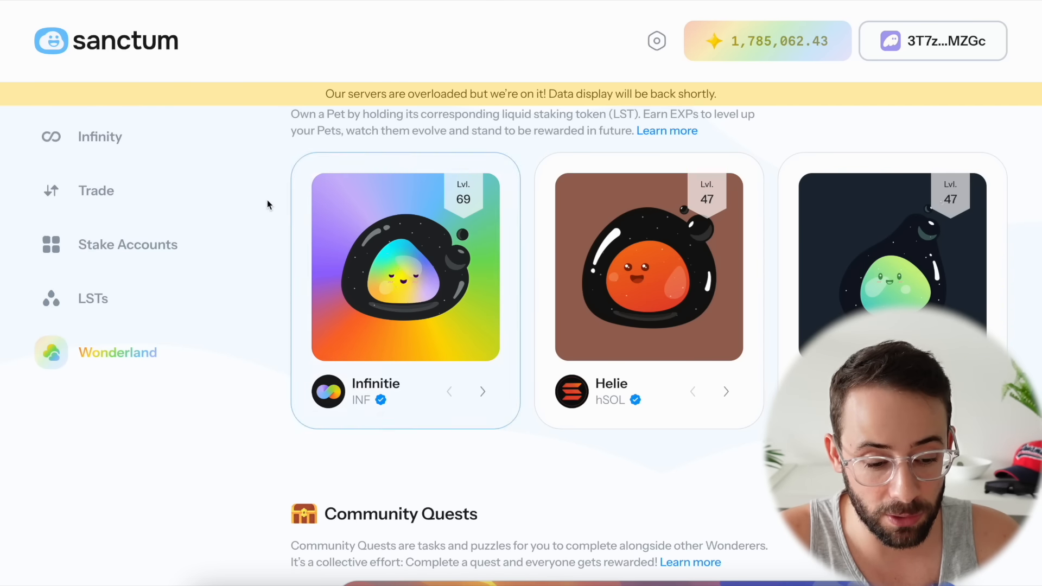
mouse_move(100, 143)
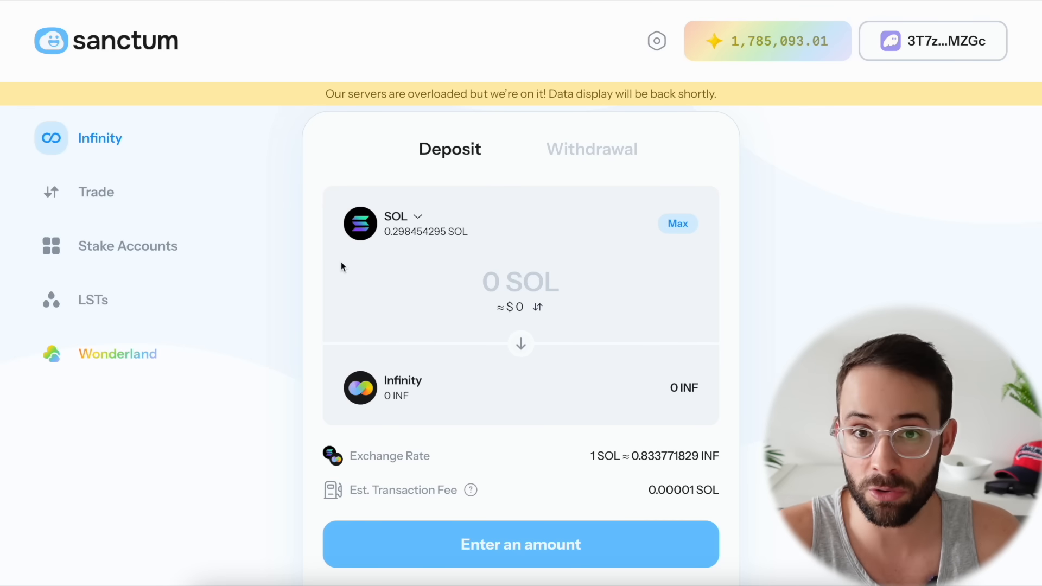
left_click(118, 354)
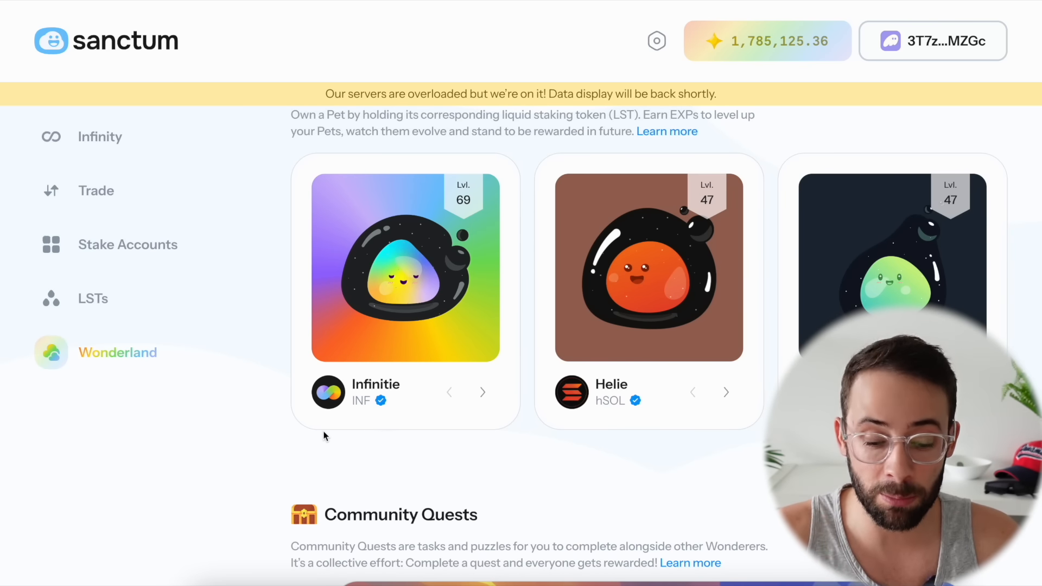
View the Infinitie pet's details and scroll to its How to earn EXP list
left_click(404, 267)
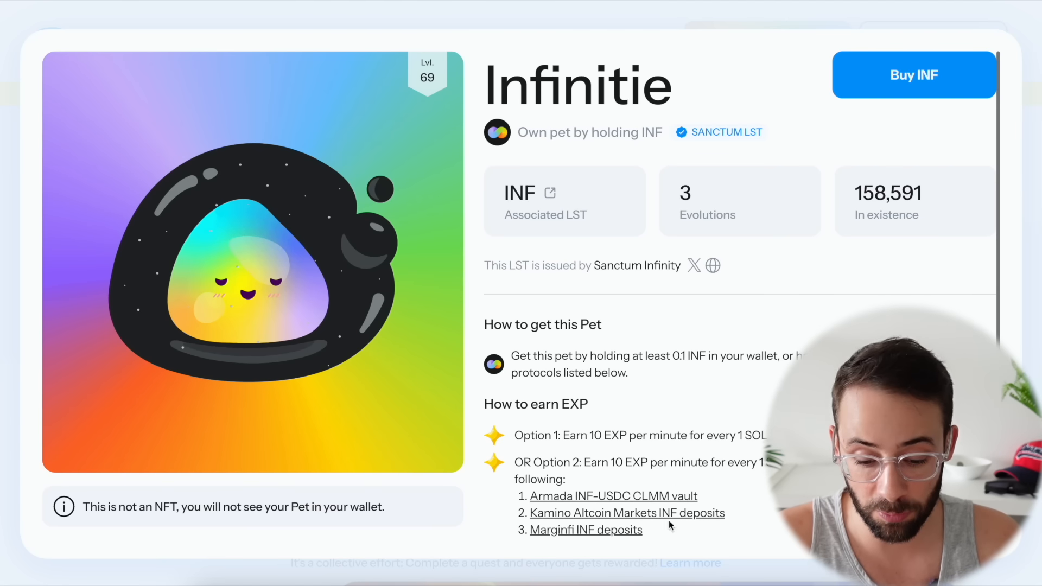
scroll("down", 3)
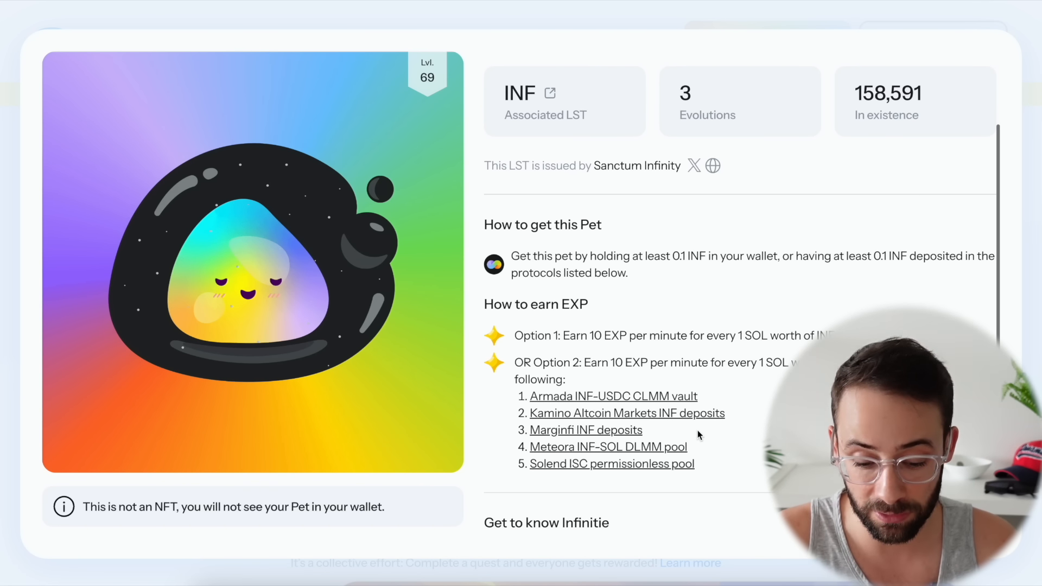
mouse_move(707, 419)
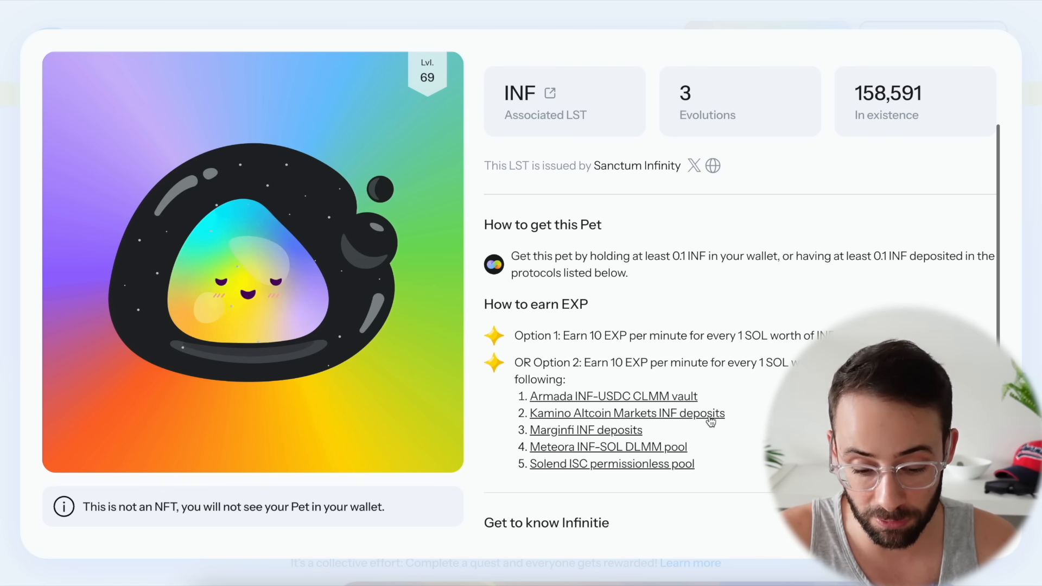
mouse_move(706, 449)
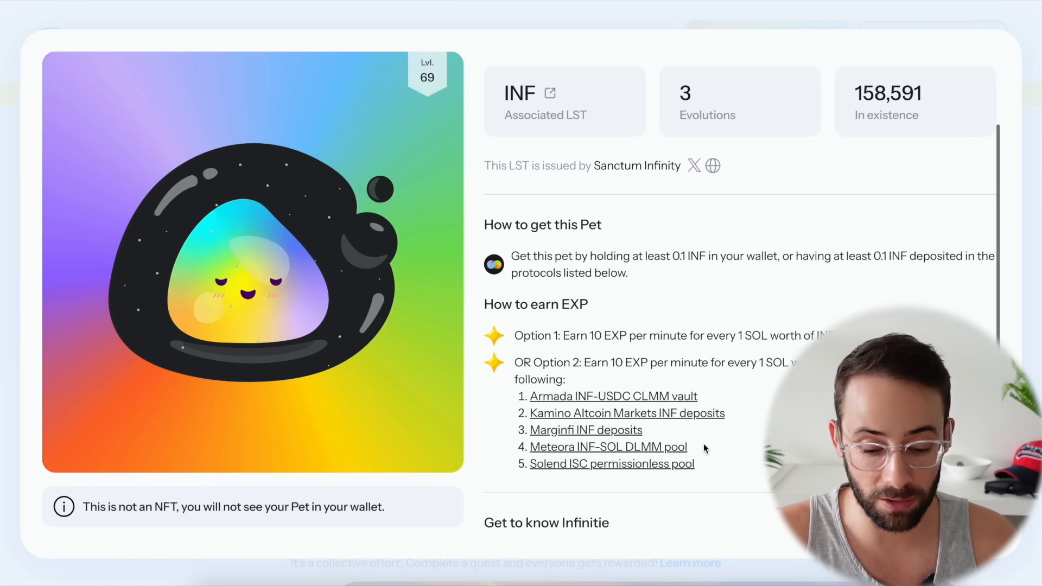
mouse_move(635, 466)
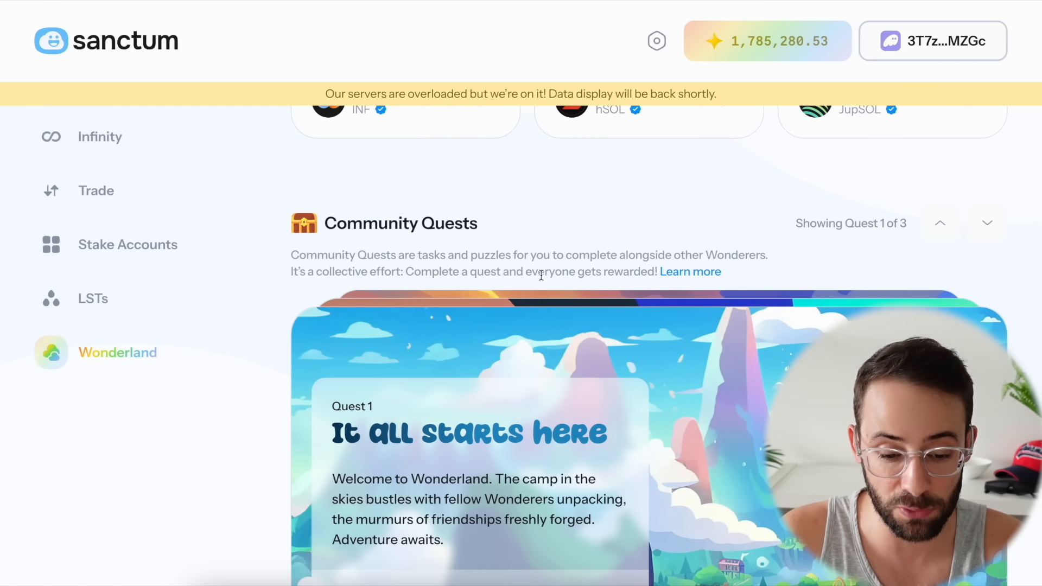
Show community Quest 2, 18 Tents, and flip through its story slides
scroll("down", 3)
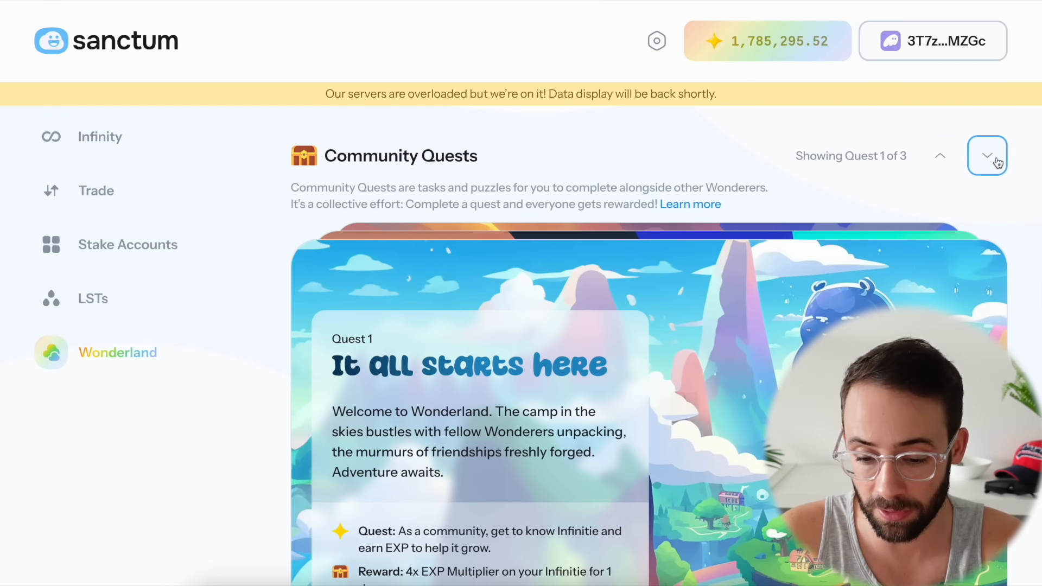
left_click(988, 157)
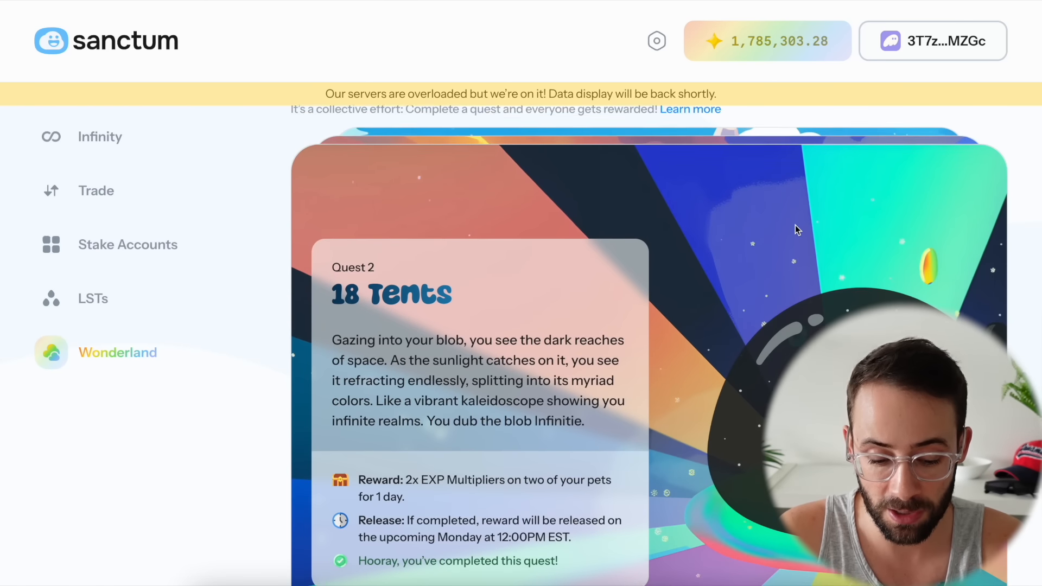
left_click(690, 478)
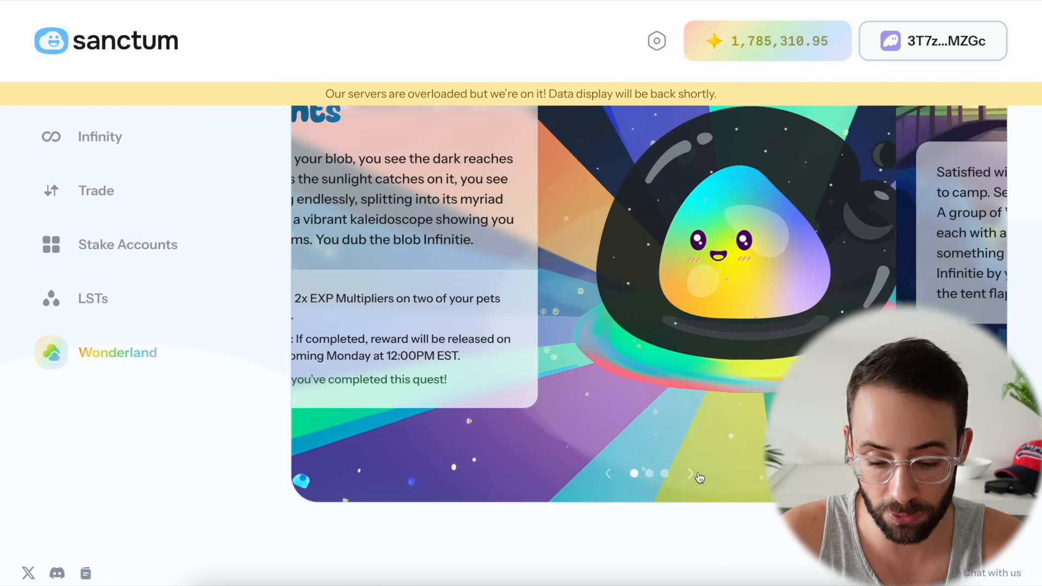
left_click(690, 476)
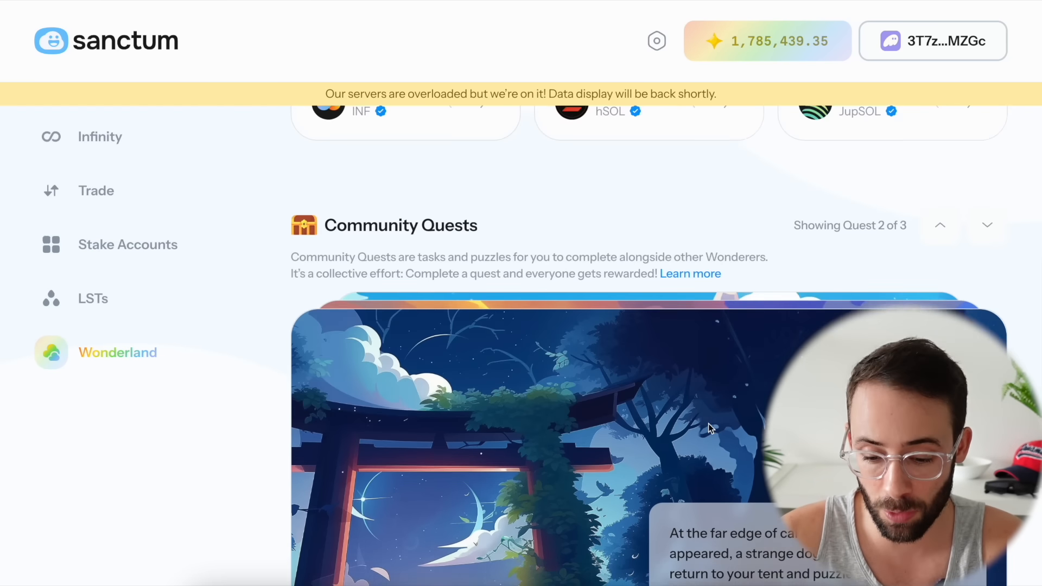
left_click(940, 268)
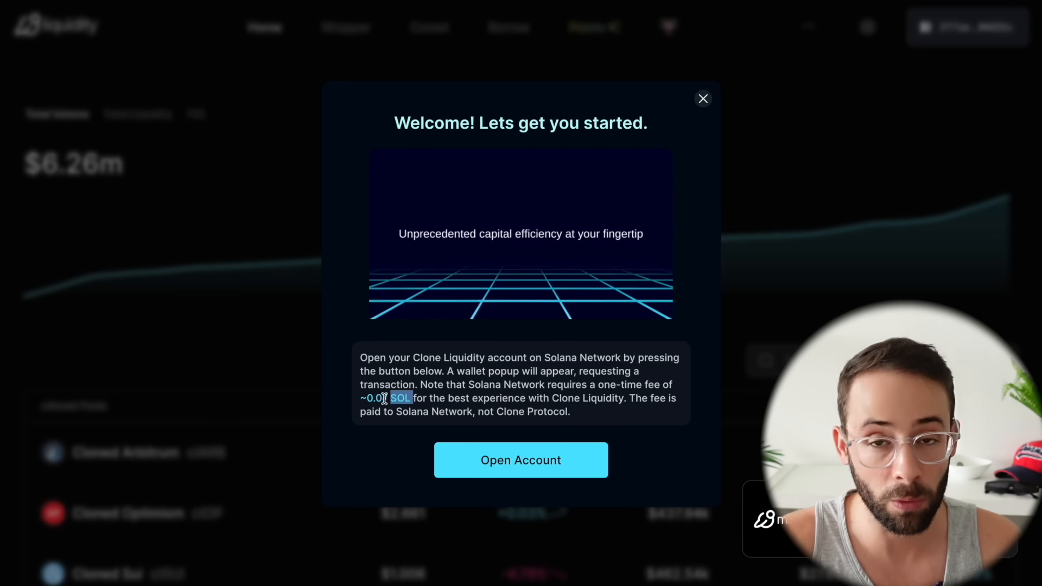
Create the Clone Liquidity account and approve the transaction in the wallet
left_click(521, 460)
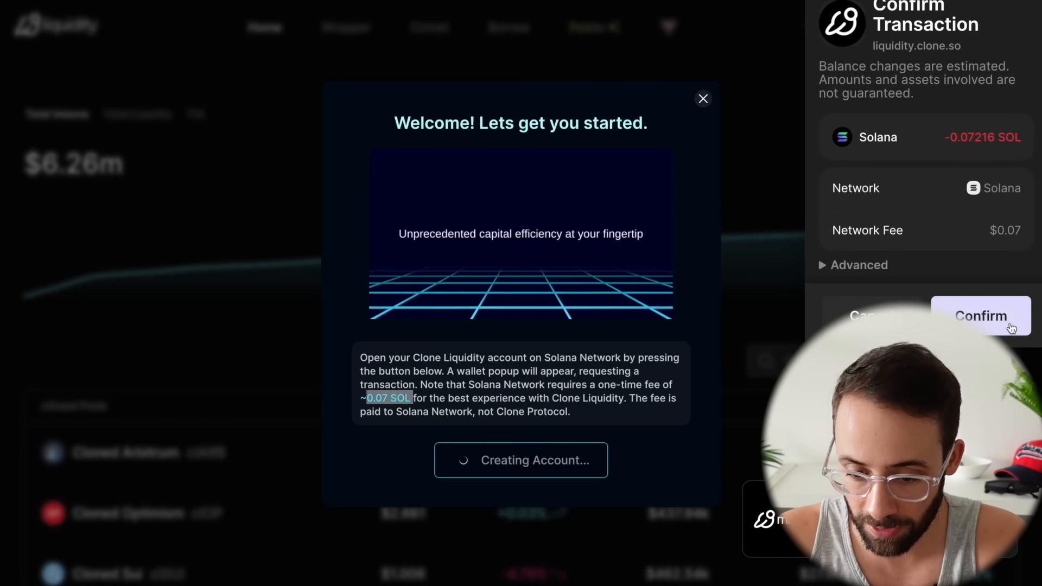
left_click(980, 317)
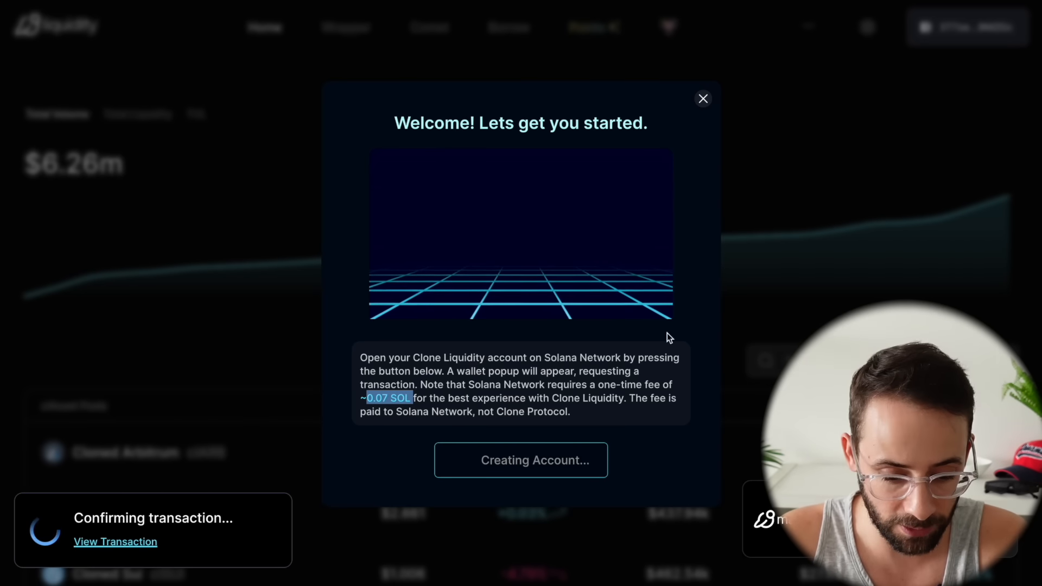
left_click(703, 98)
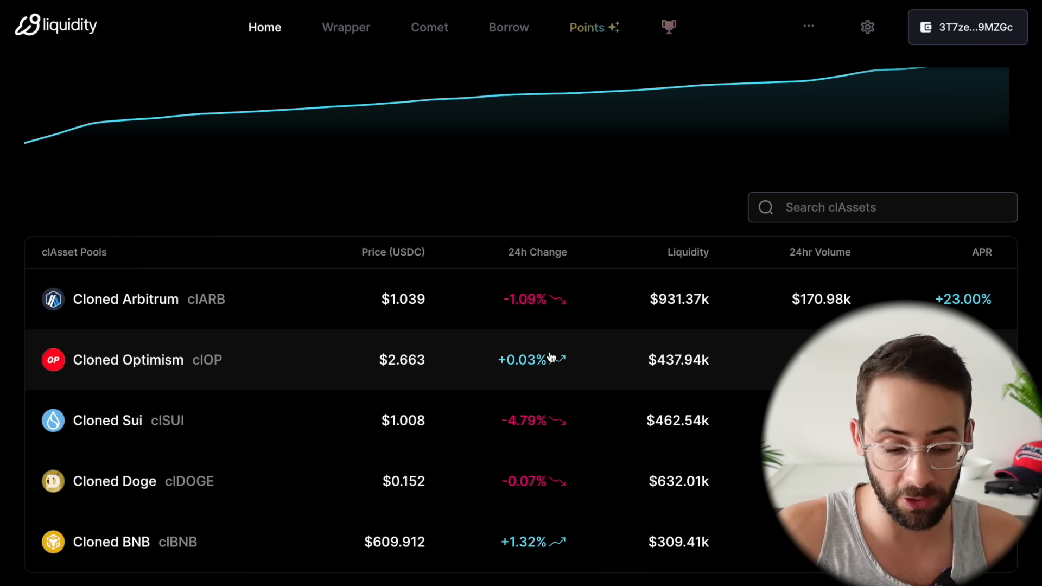
mouse_move(195, 477)
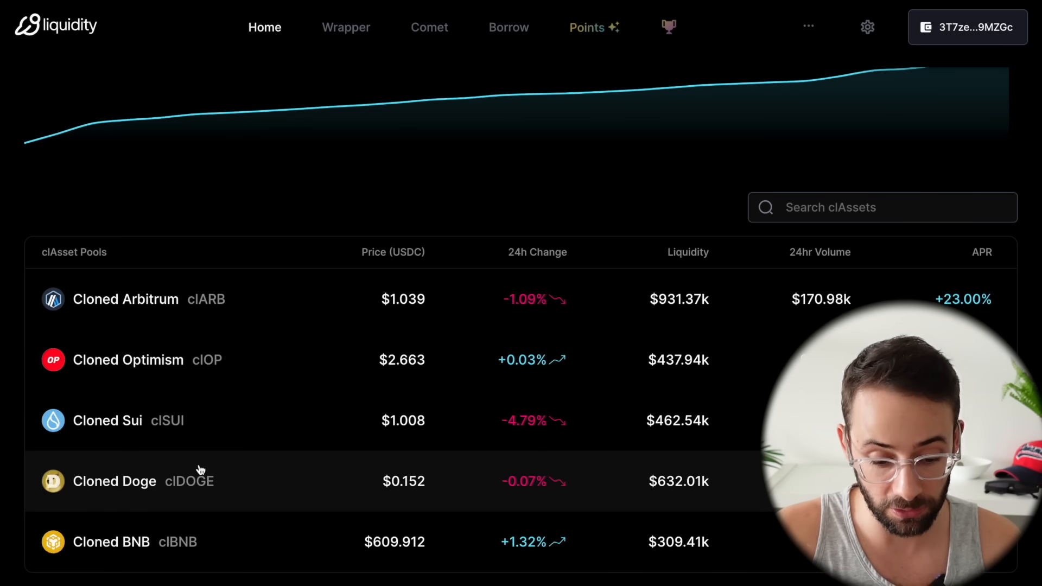
mouse_move(197, 345)
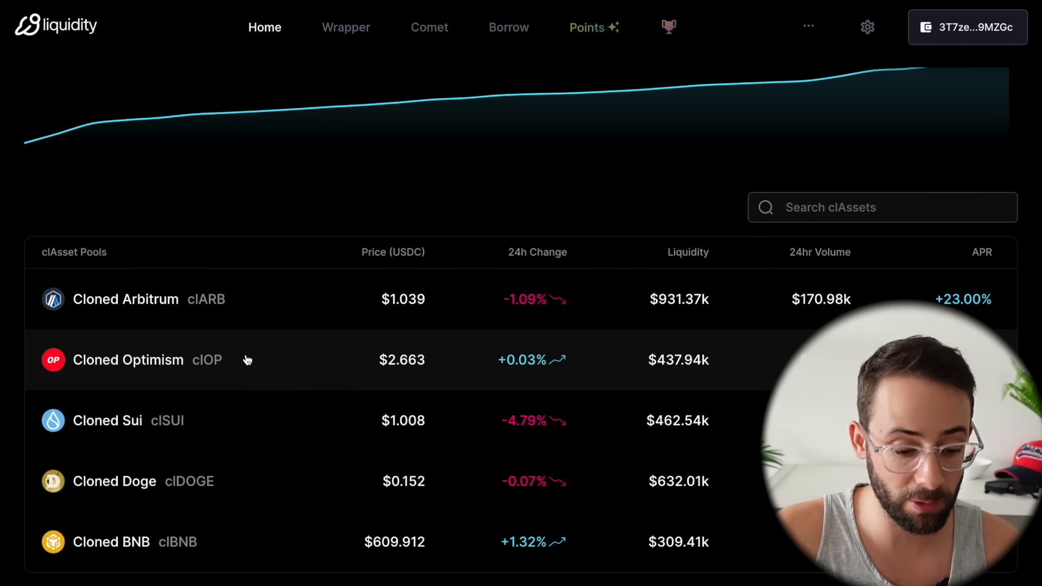
mouse_move(261, 527)
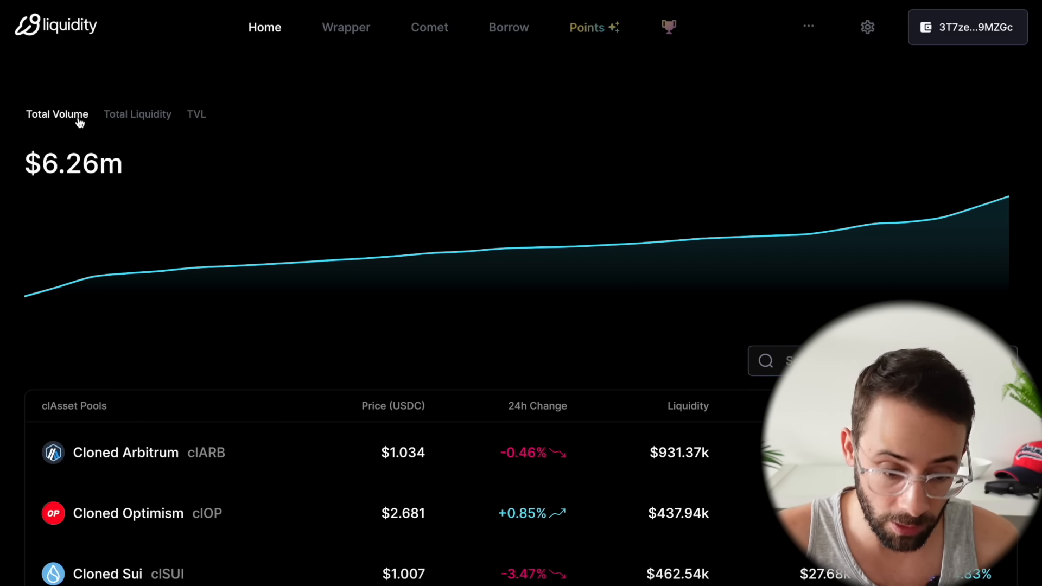
mouse_move(146, 120)
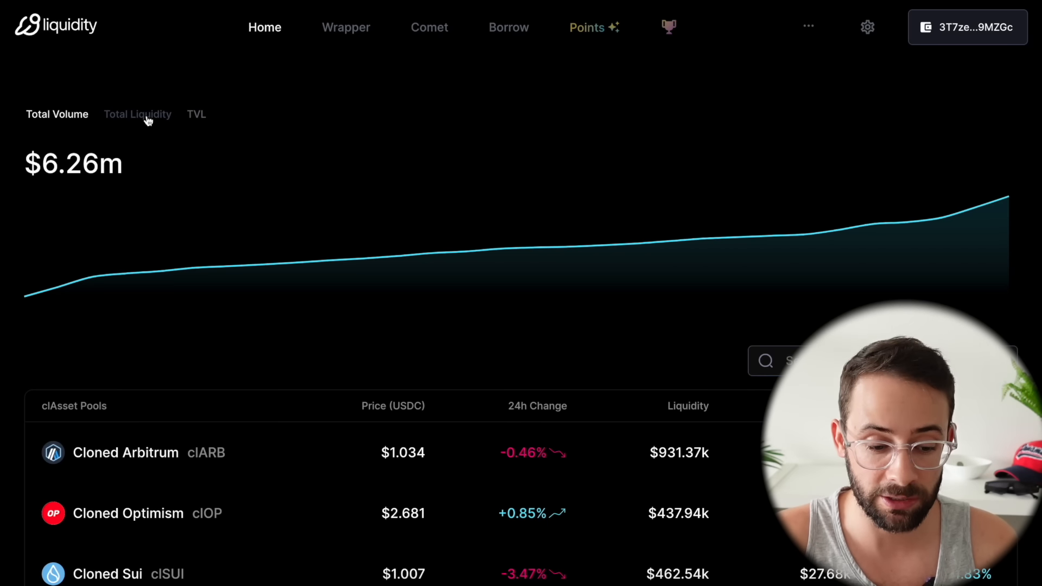
Compare the Total Liquidity and Total Volume charts, then go to Clone Markets
left_click(137, 115)
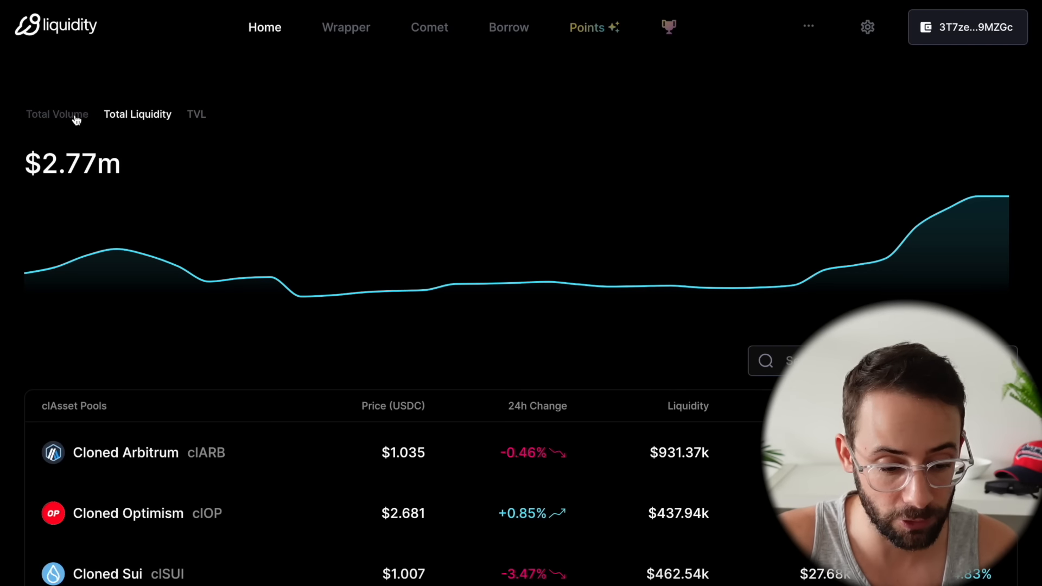
left_click(56, 115)
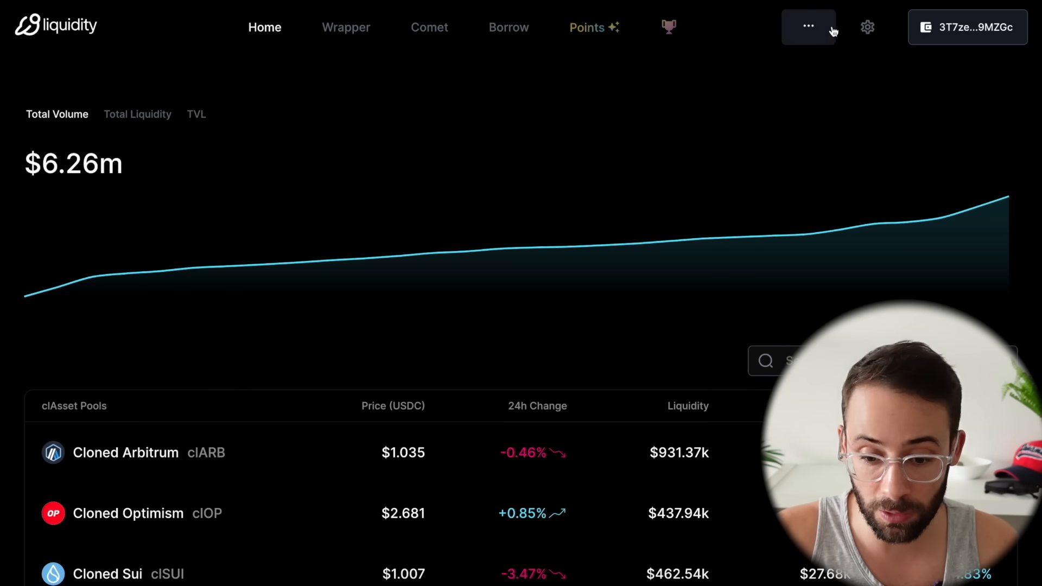
left_click(808, 26)
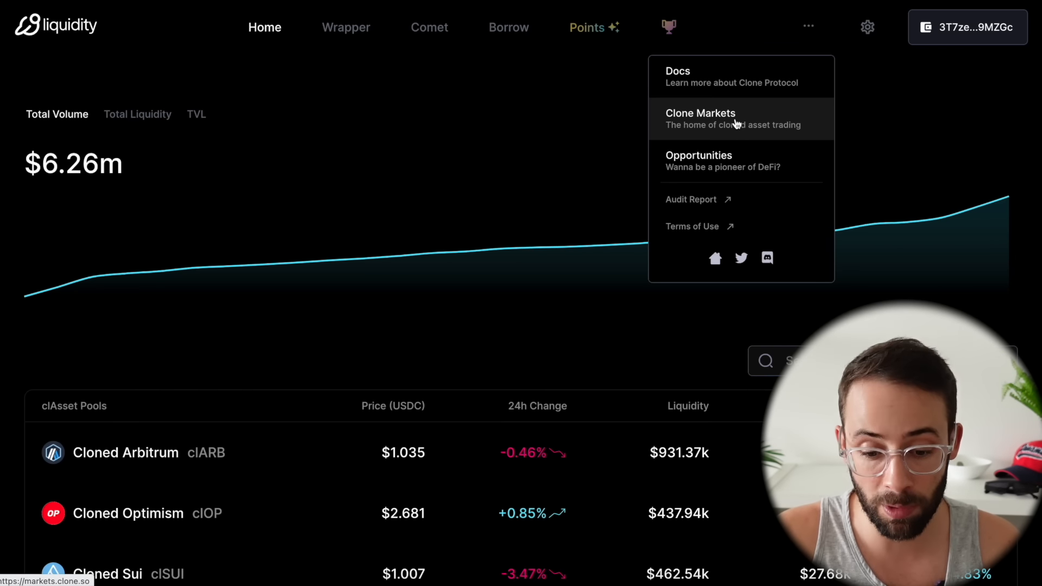
left_click(701, 113)
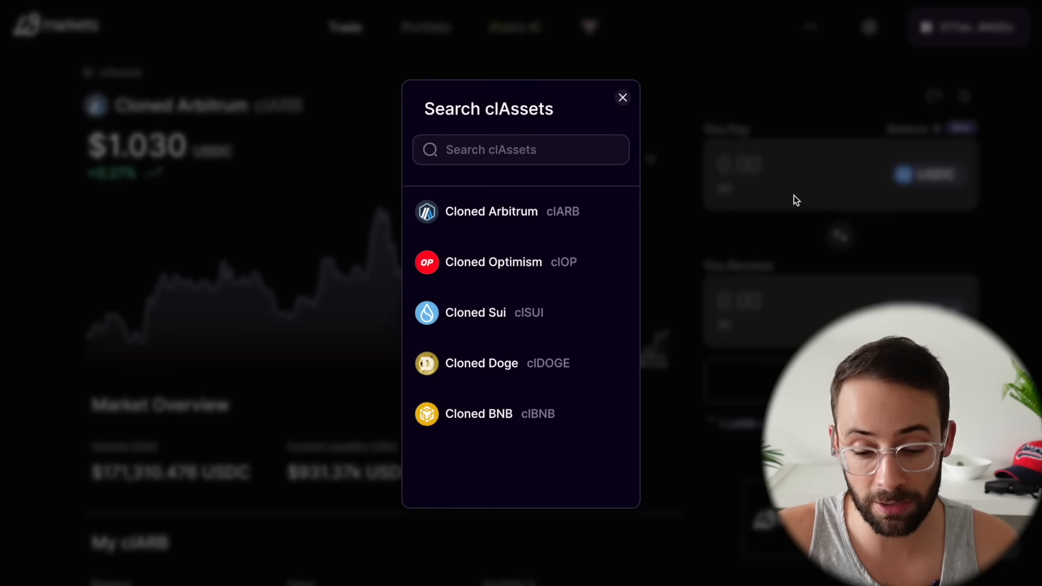
left_click(622, 97)
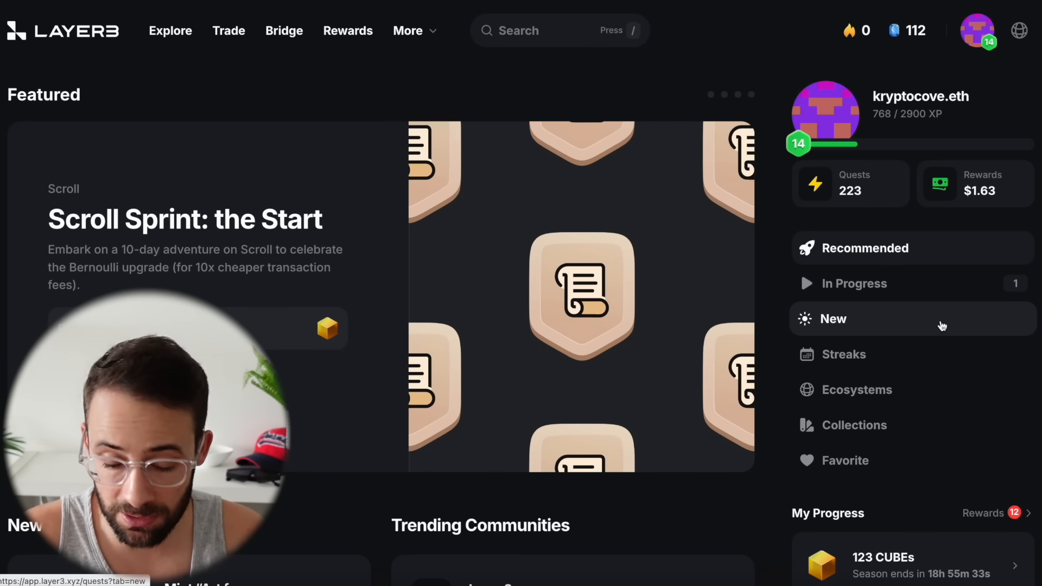
scroll("down", 3)
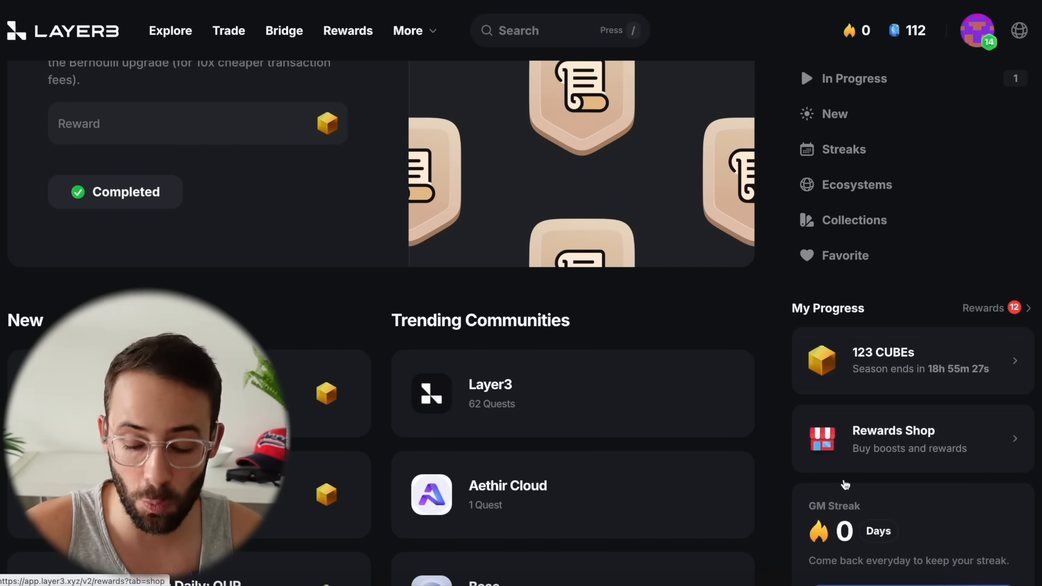
mouse_move(924, 313)
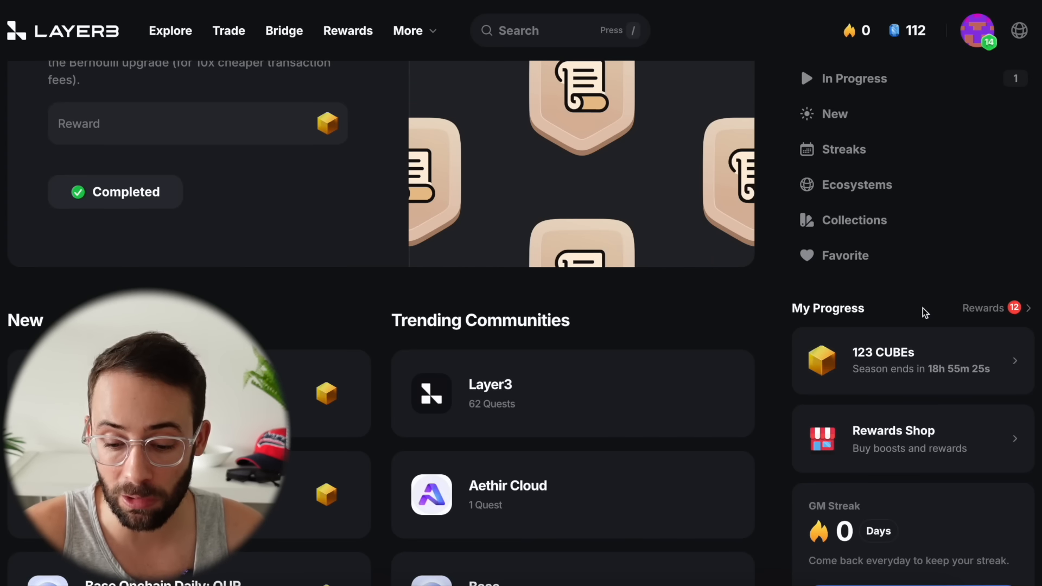
mouse_move(973, 261)
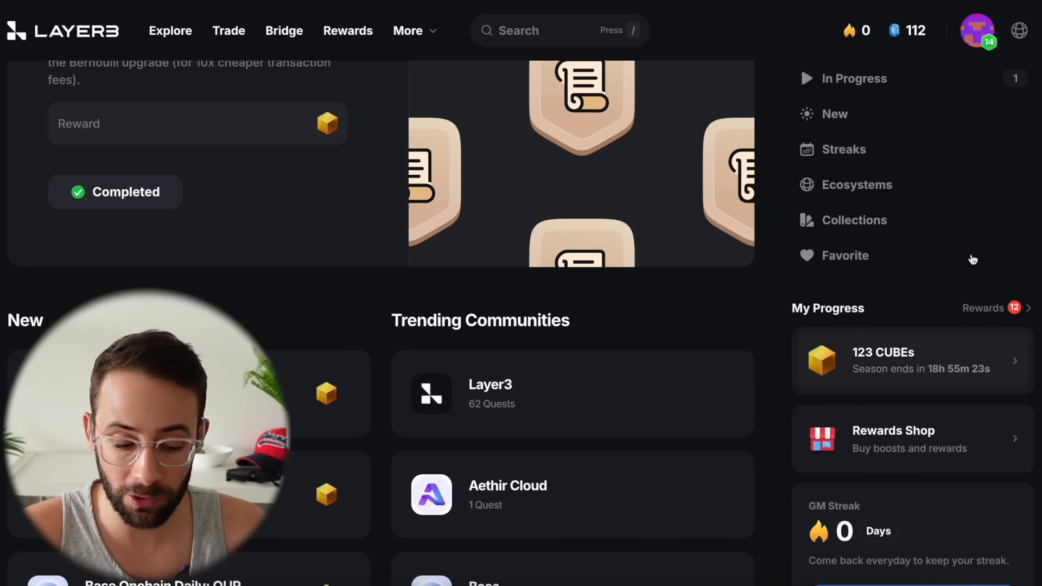
mouse_move(919, 352)
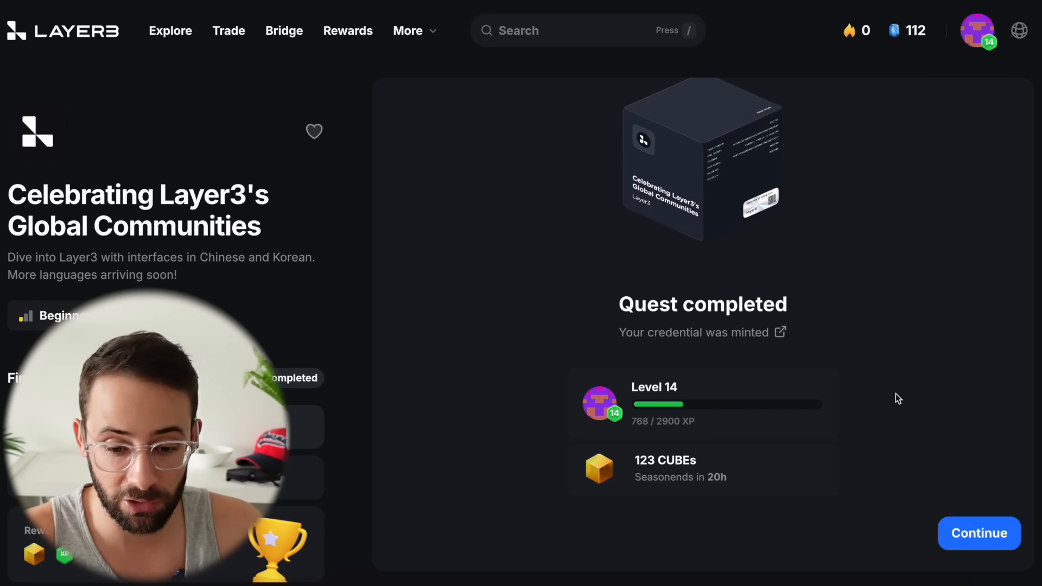
mouse_move(593, 144)
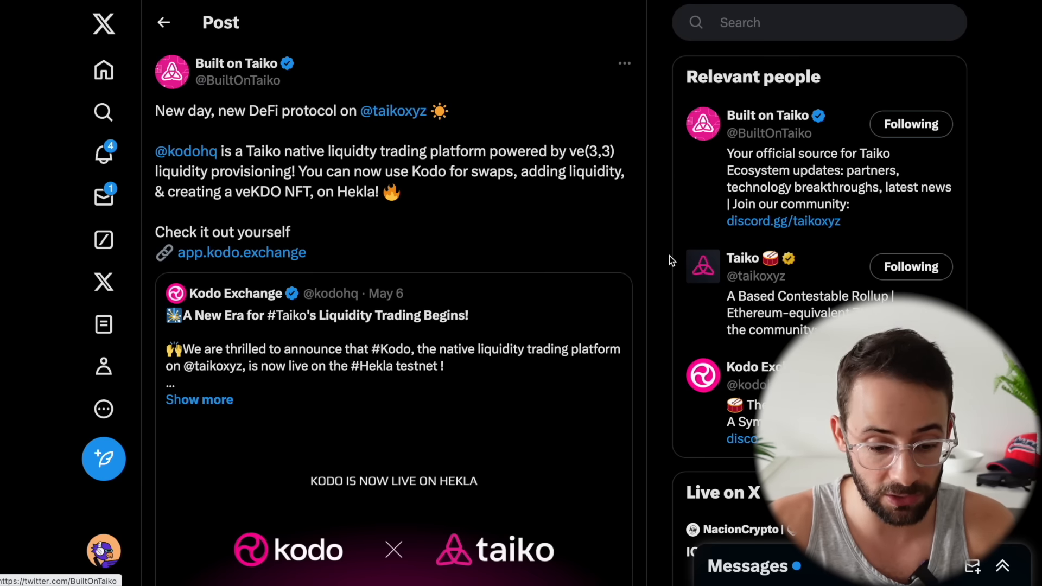
Scroll through the Built on Taiko post about Kodo live on Hekla
scroll("down", 3)
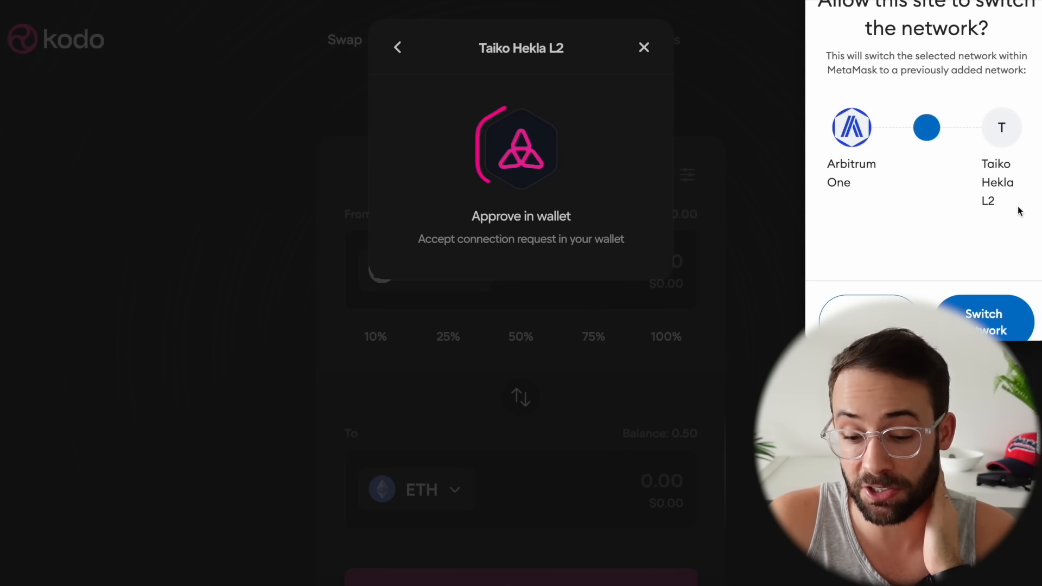
Switch the wallet to Taiko Hekla and set up a swap of 0.1 ETH for KDO
left_click(983, 322)
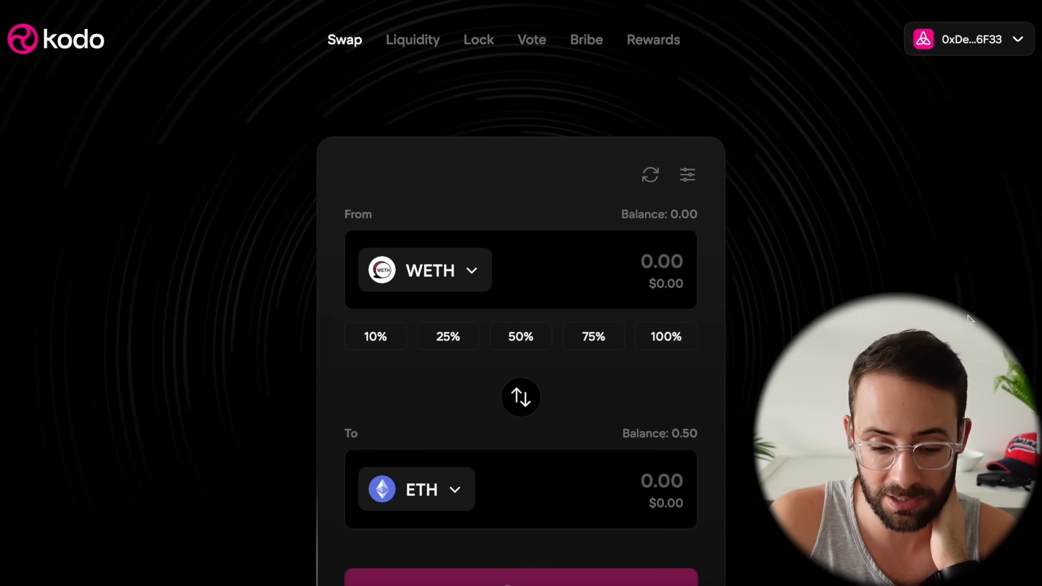
left_click(424, 269)
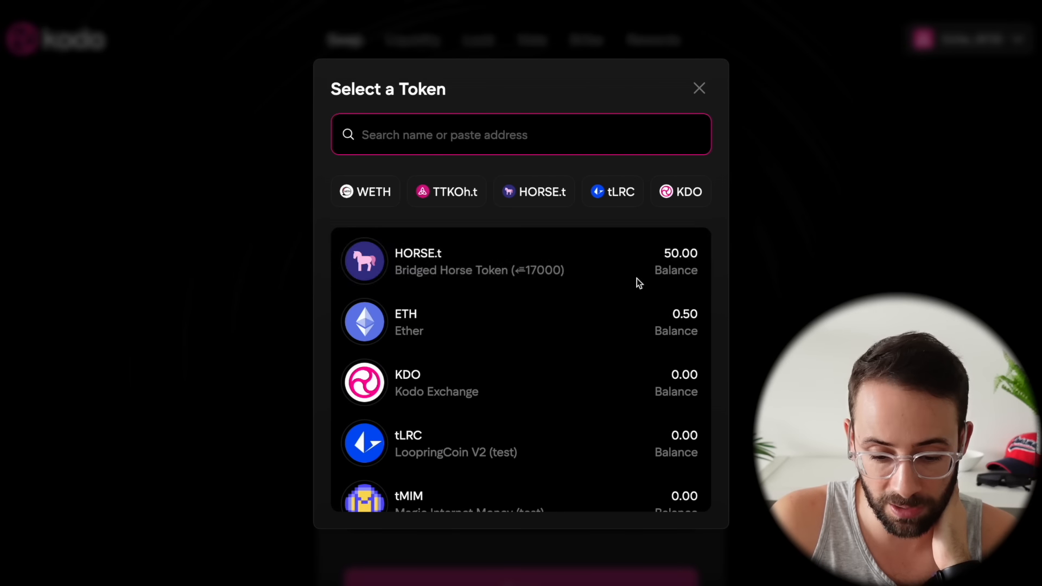
left_click(406, 322)
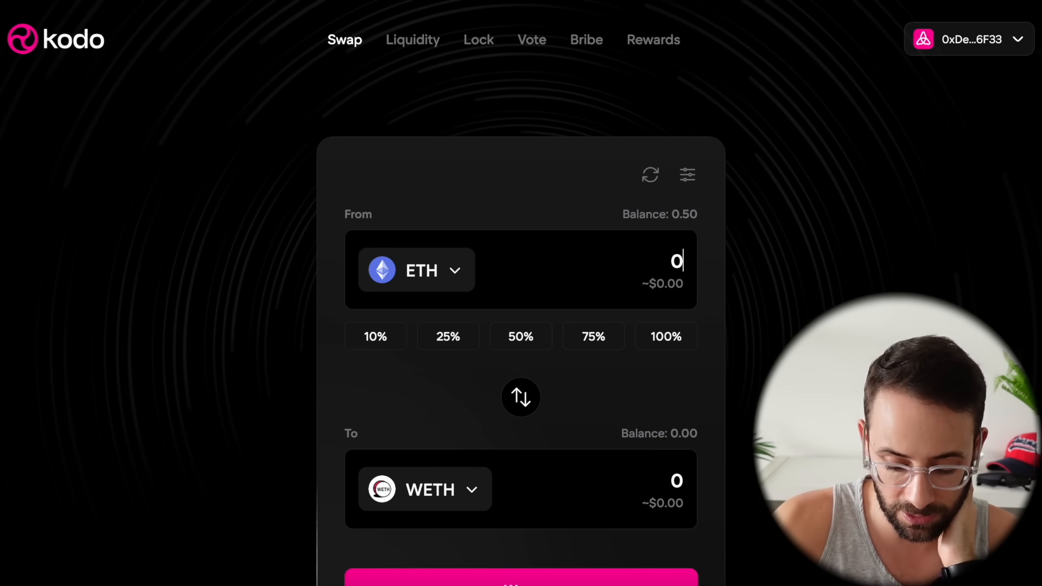
type("0.1")
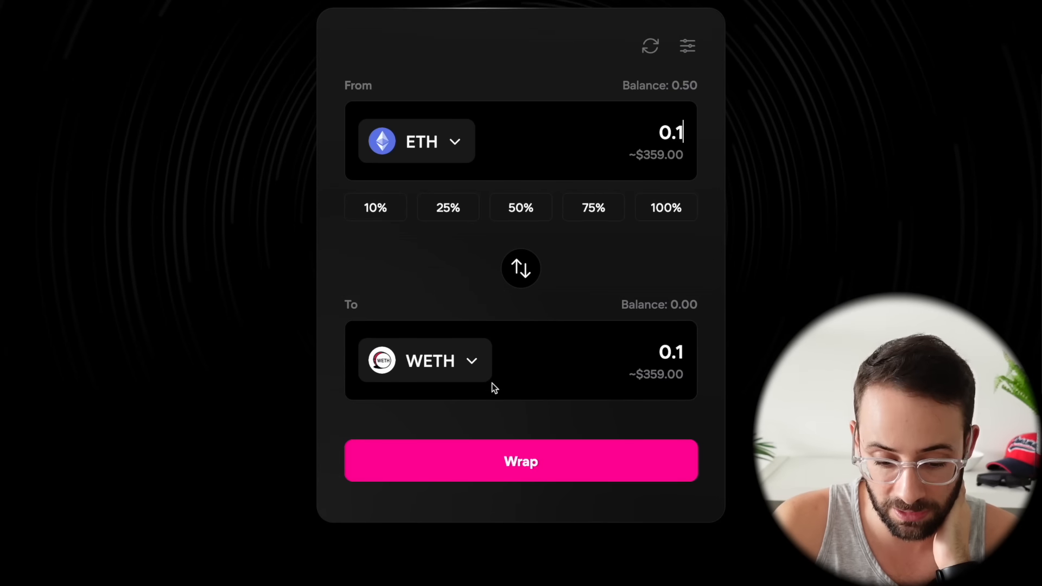
left_click(425, 361)
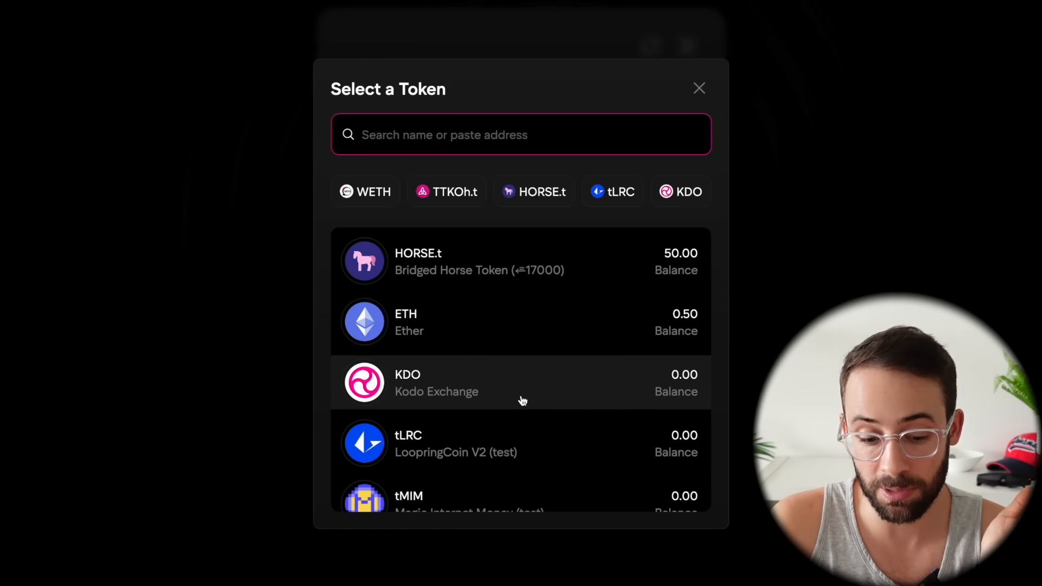
left_click(429, 383)
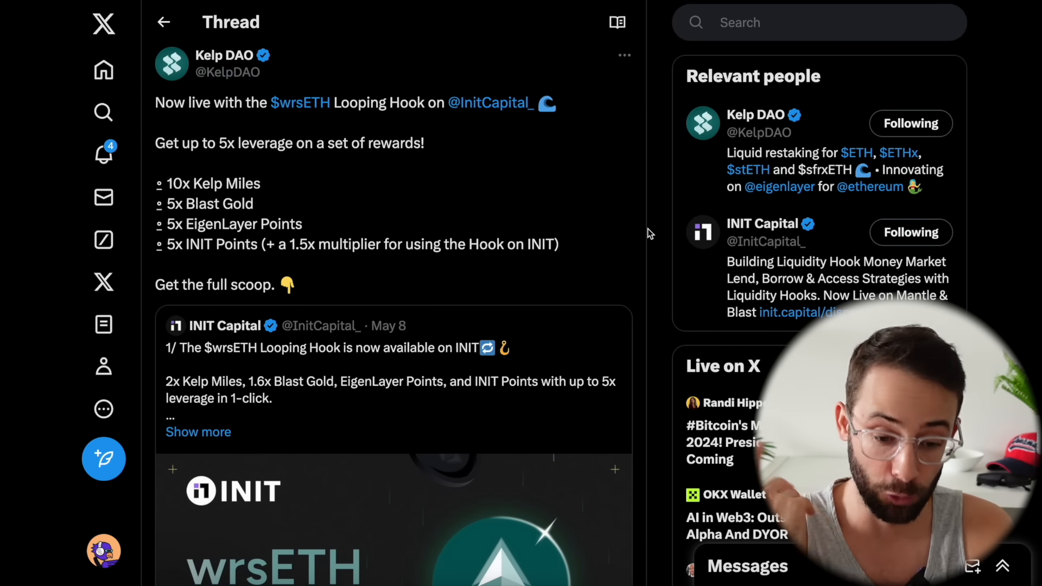
mouse_move(504, 121)
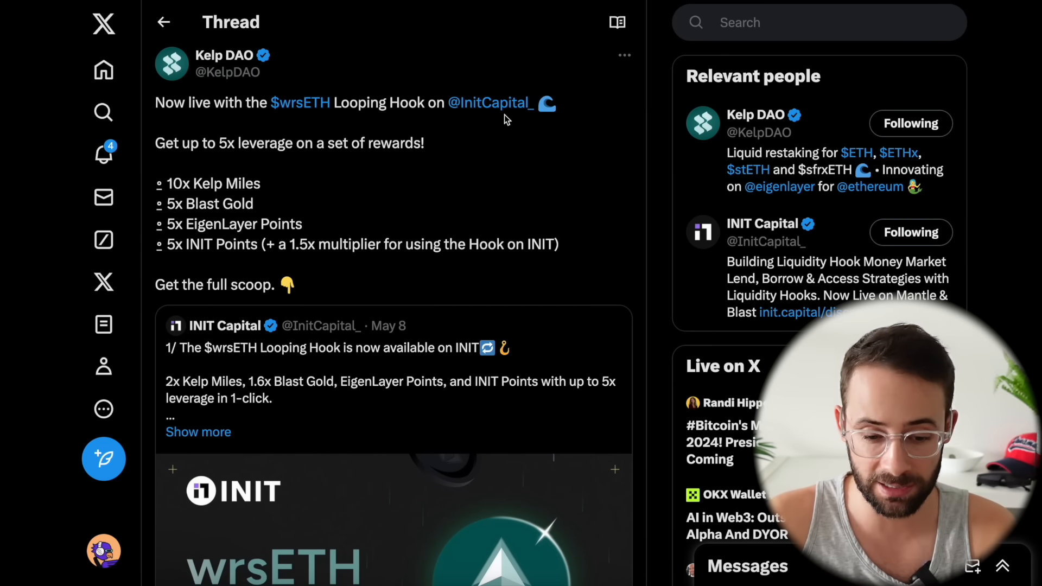
mouse_move(557, 160)
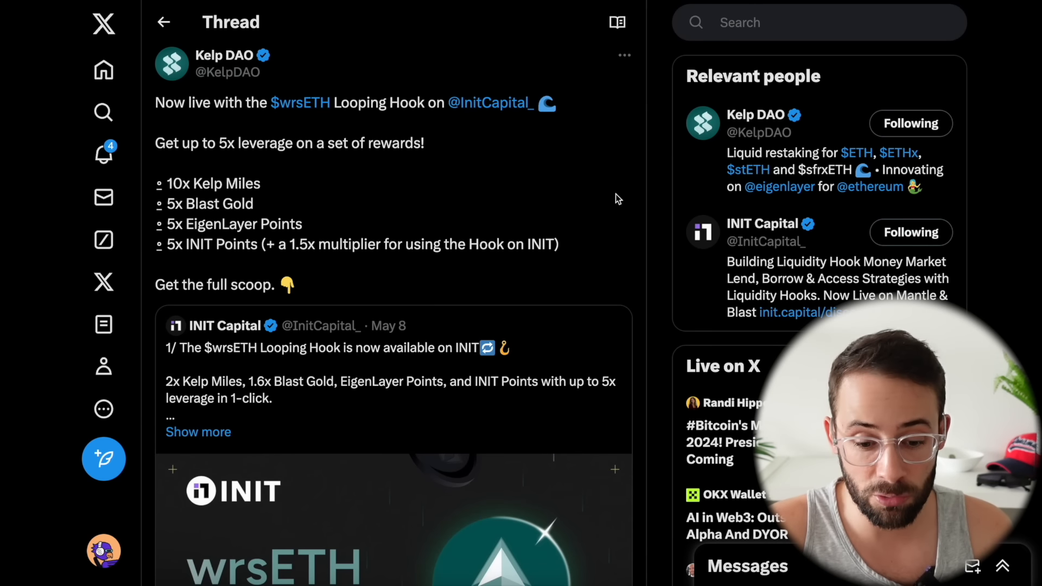
mouse_move(371, 124)
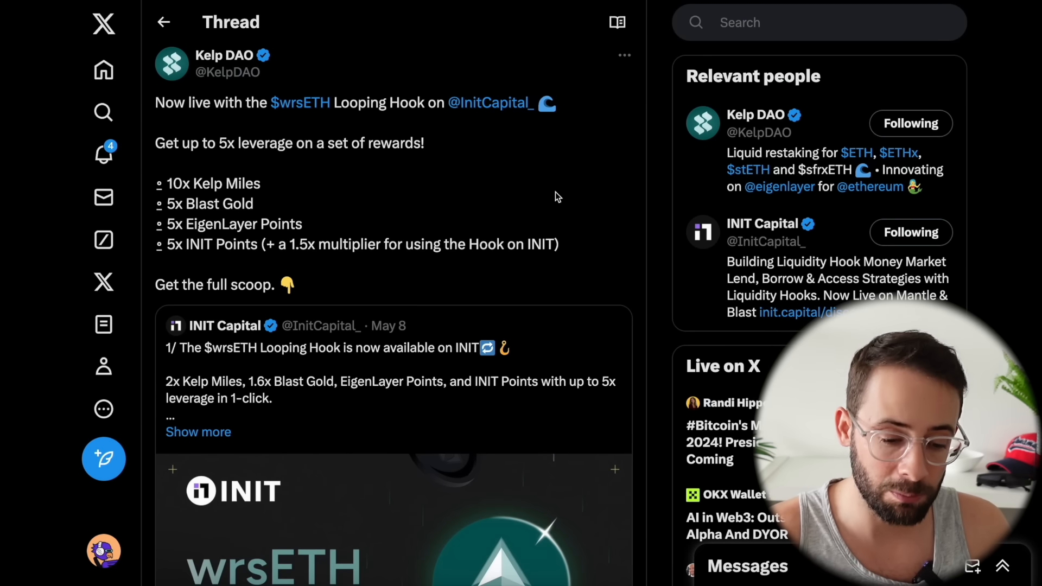
mouse_move(374, 254)
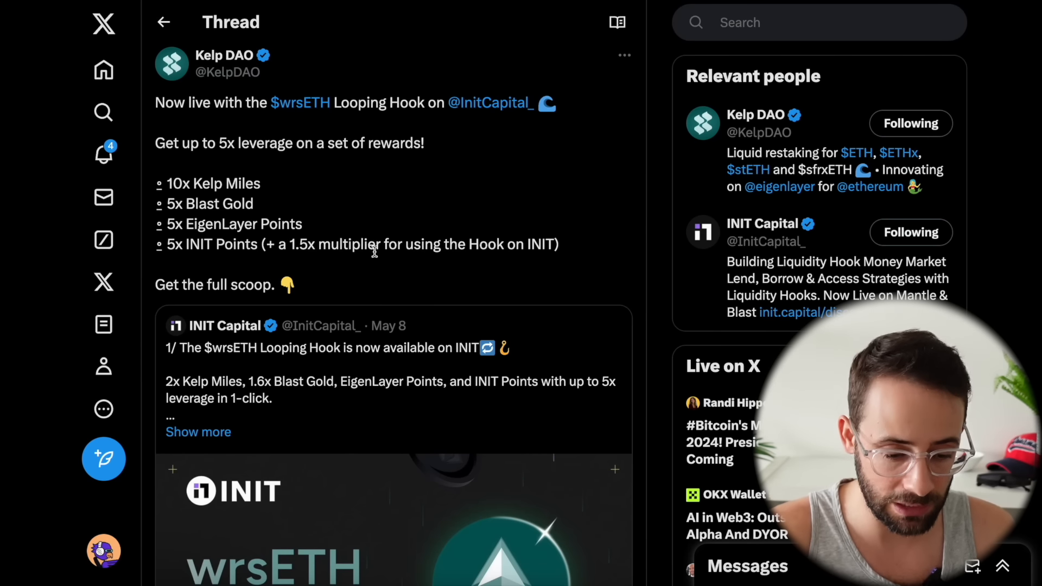
Open the Kelp DAO thread about the wrsETH Looping Hook on INIT Capital
double_click(204, 204)
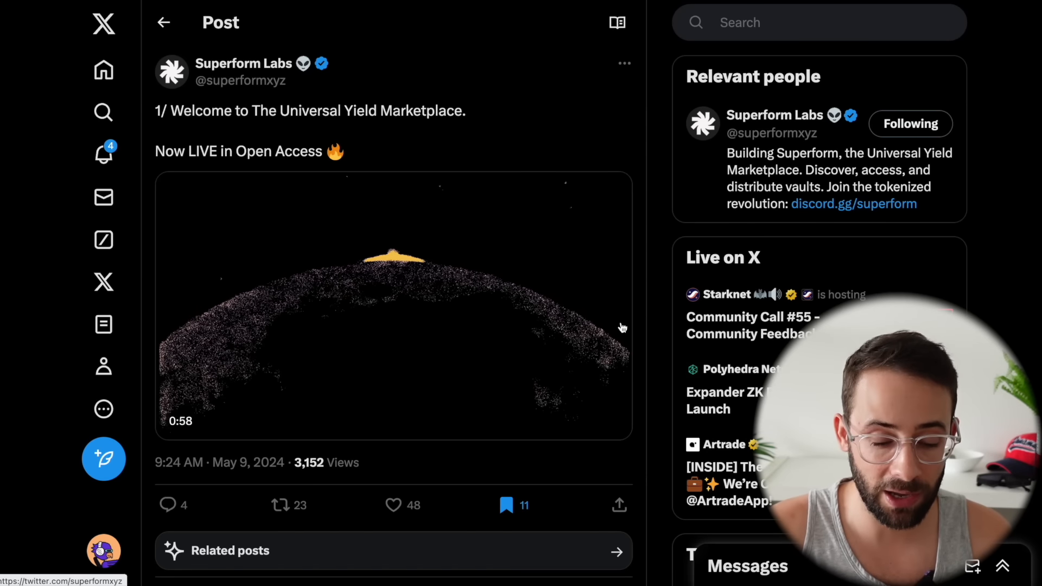
Scroll the Superform Labs Universal Yield Marketplace announcement post
scroll("down", 3)
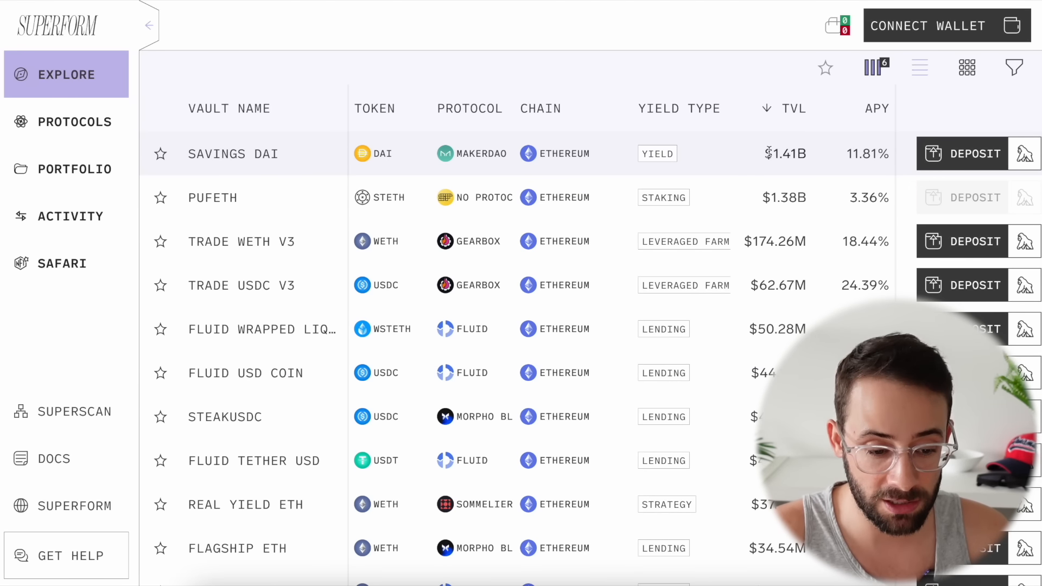
Browse Superform's Explore vault table ranked by TVL
scroll("down", 3)
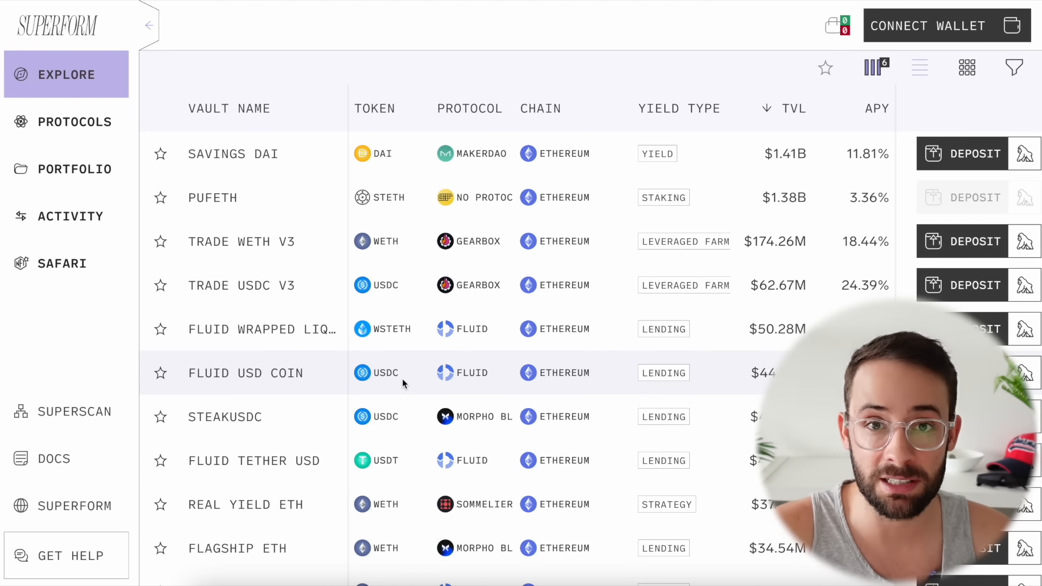
mouse_move(432, 393)
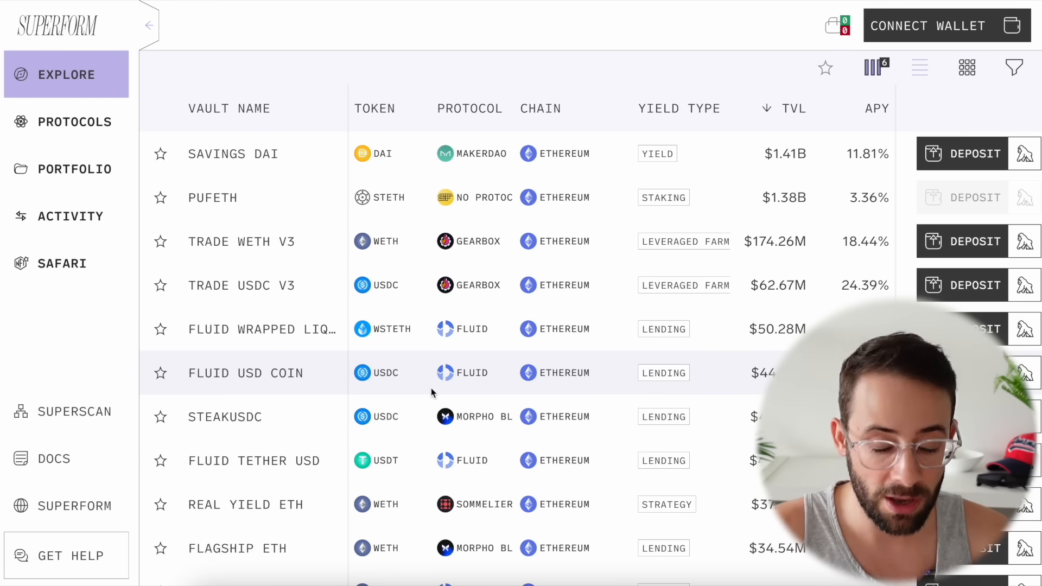